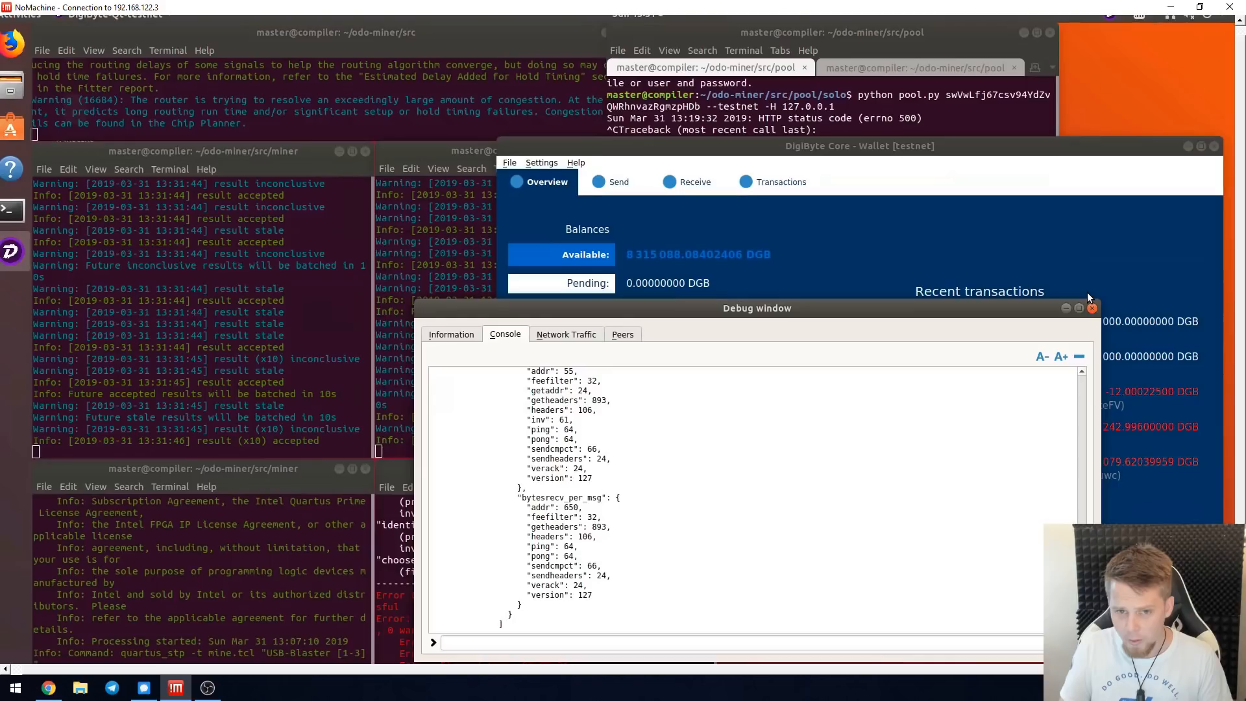
Close the debug console to return to the testnet wallet overview with balances and transactions
click(1092, 308)
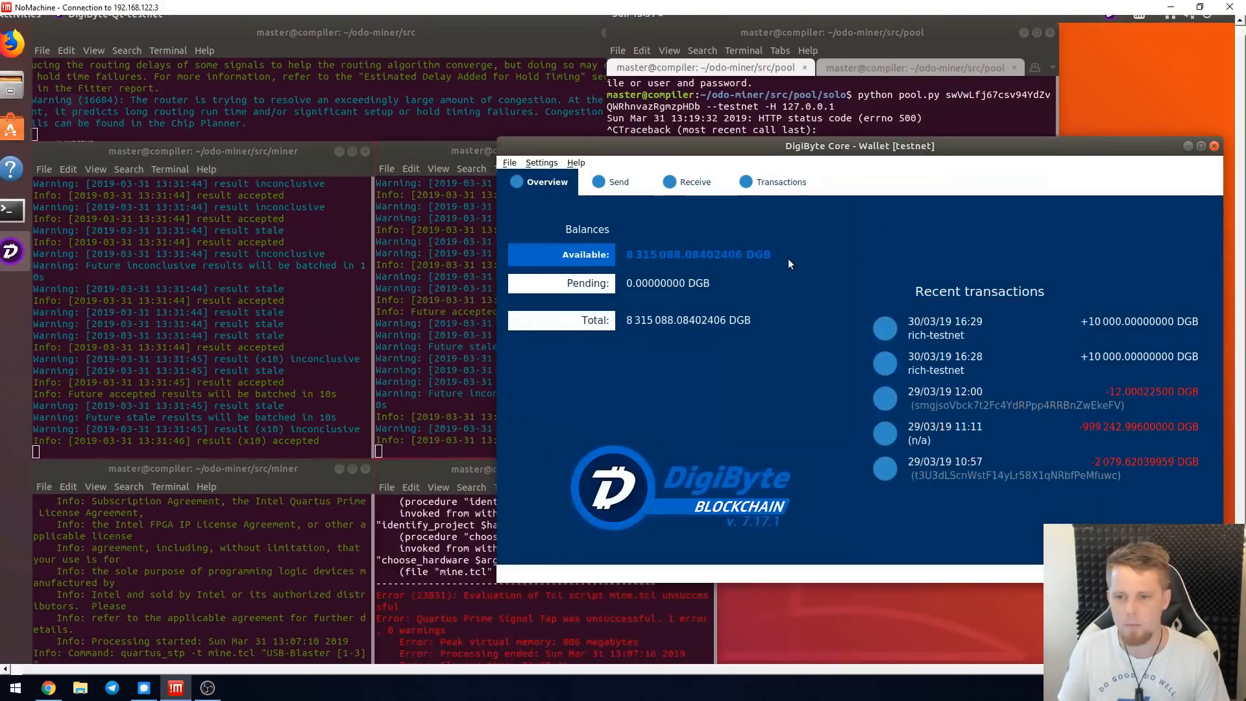
mouse_move(865, 256)
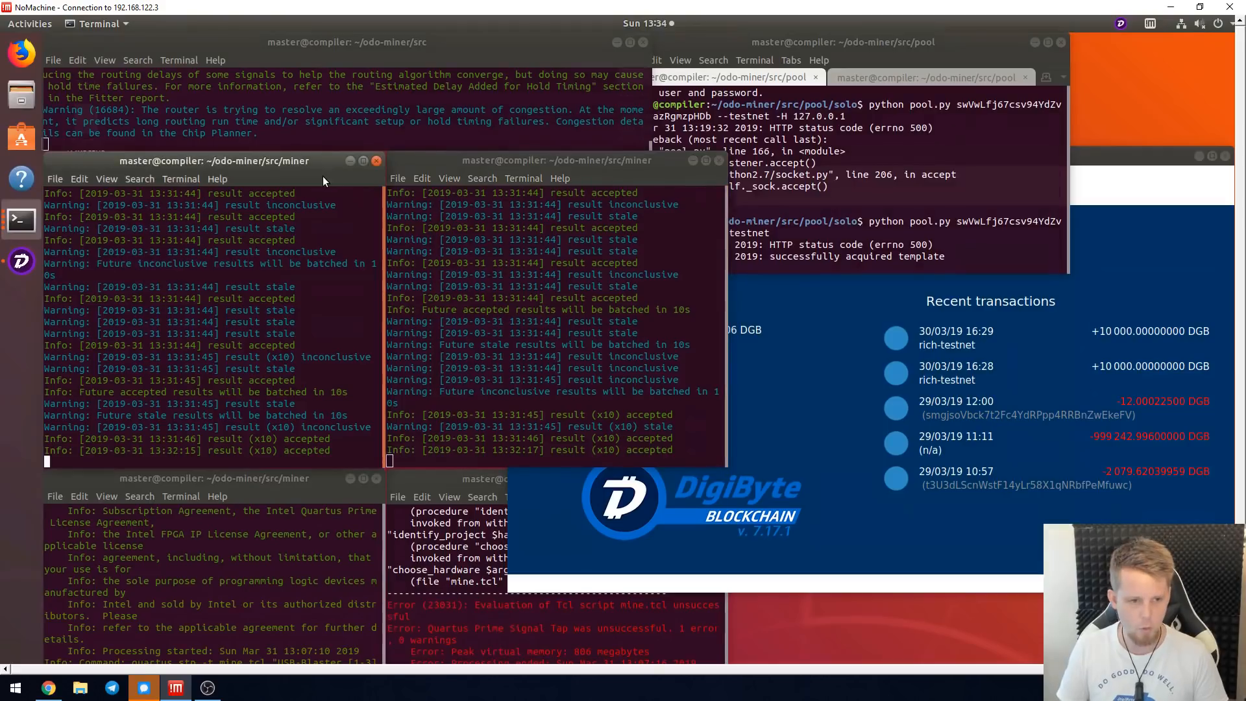
Stop the running miner and relaunch mine.tcl for DE-SoC [1-5], DE-SoC [1-6] and USB-Blaster [1-3]
key(ctrl+c)
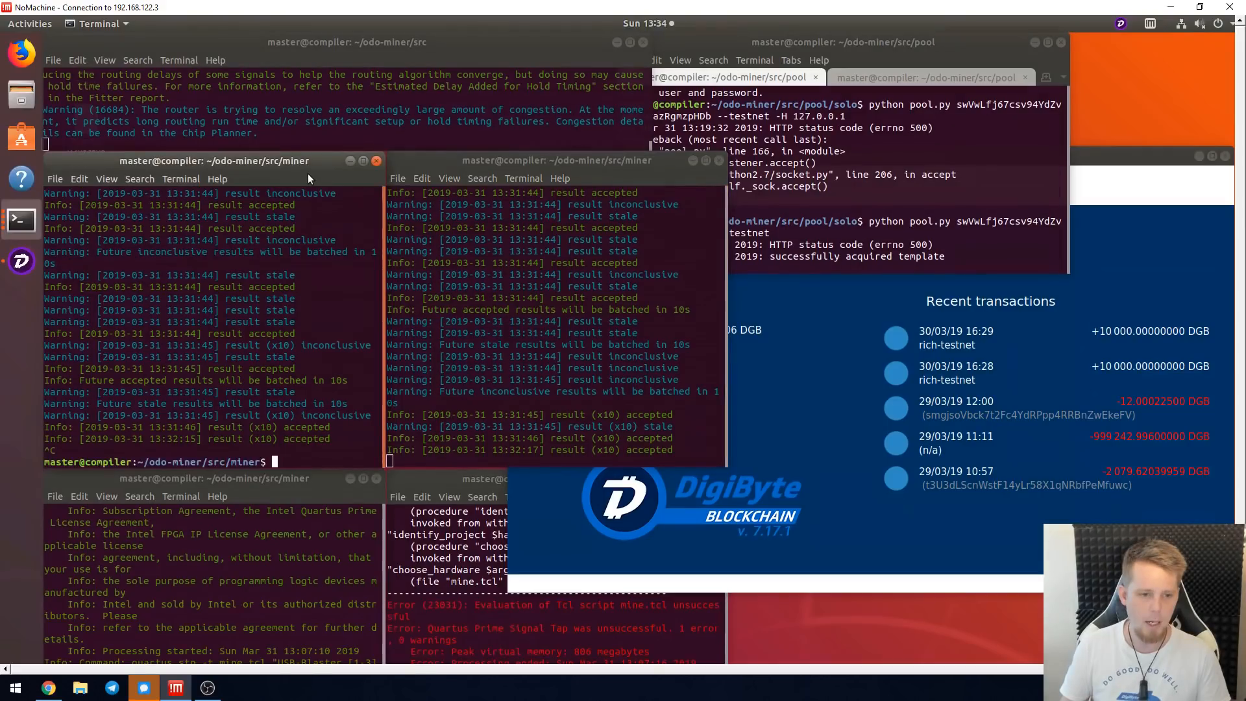
text($QUARTUSPATH/quartus_stp -t mine.tcl "DE-SoC [1-5]")
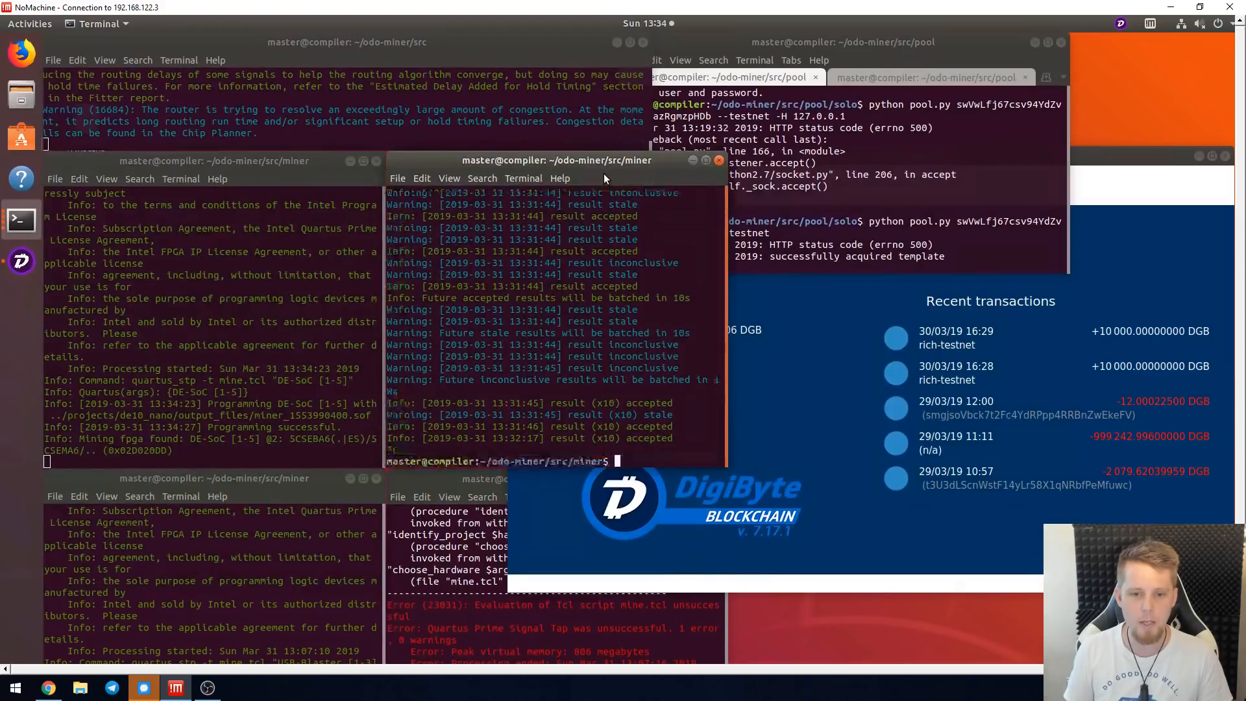
text($QUARTUSPATH/quartus_stp -t mine.tcl "DE-SoC [1-6]")
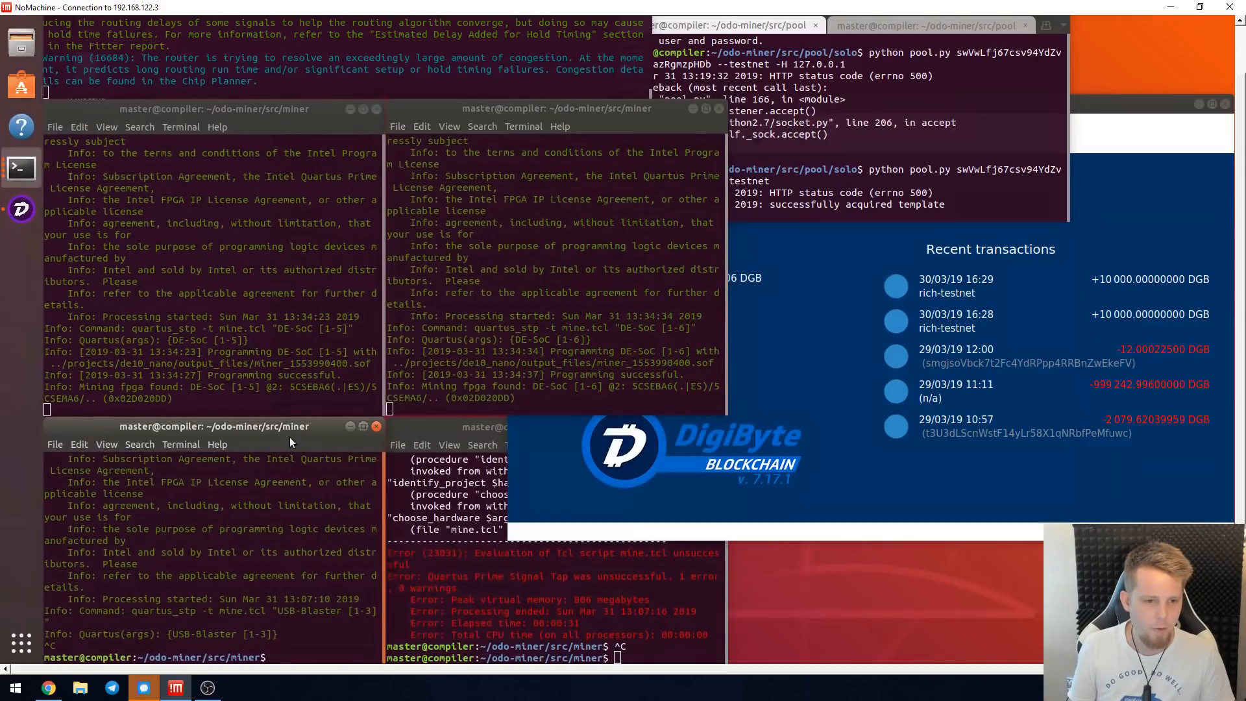
text($QUARTUSPATH/quartus_stp -t mine.tcl "USB-Blaster [1-3]")
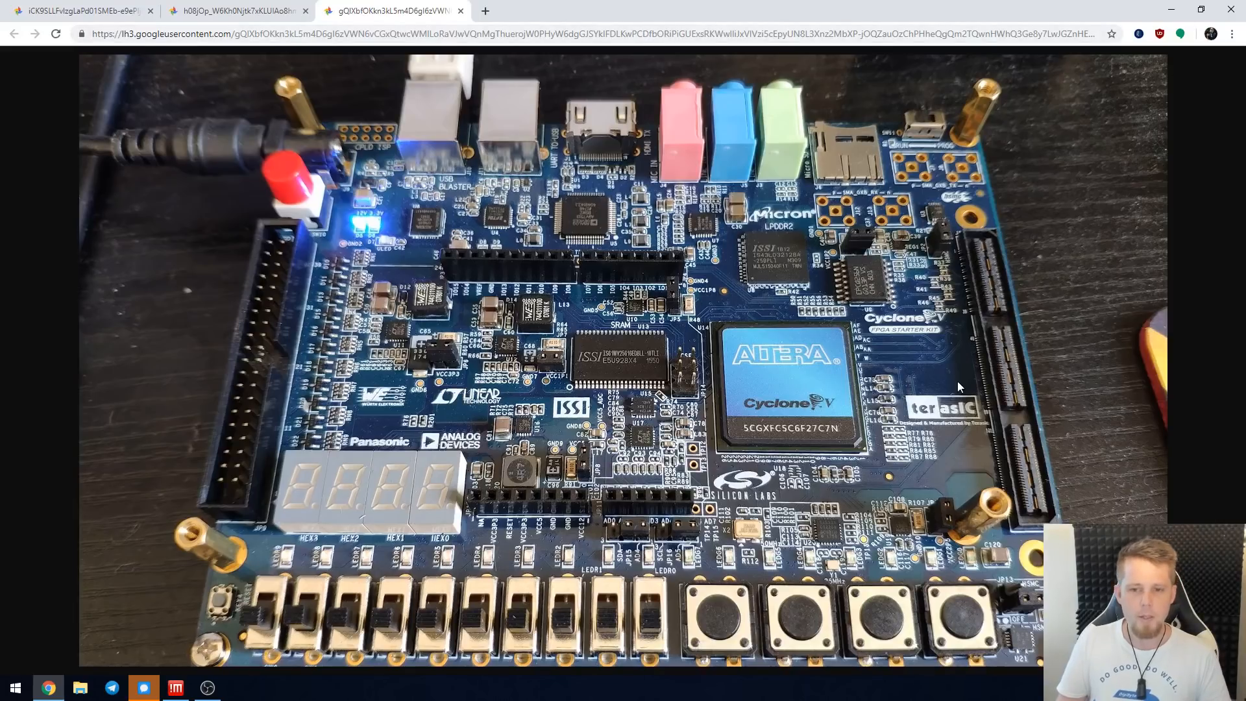
mouse_move(899, 411)
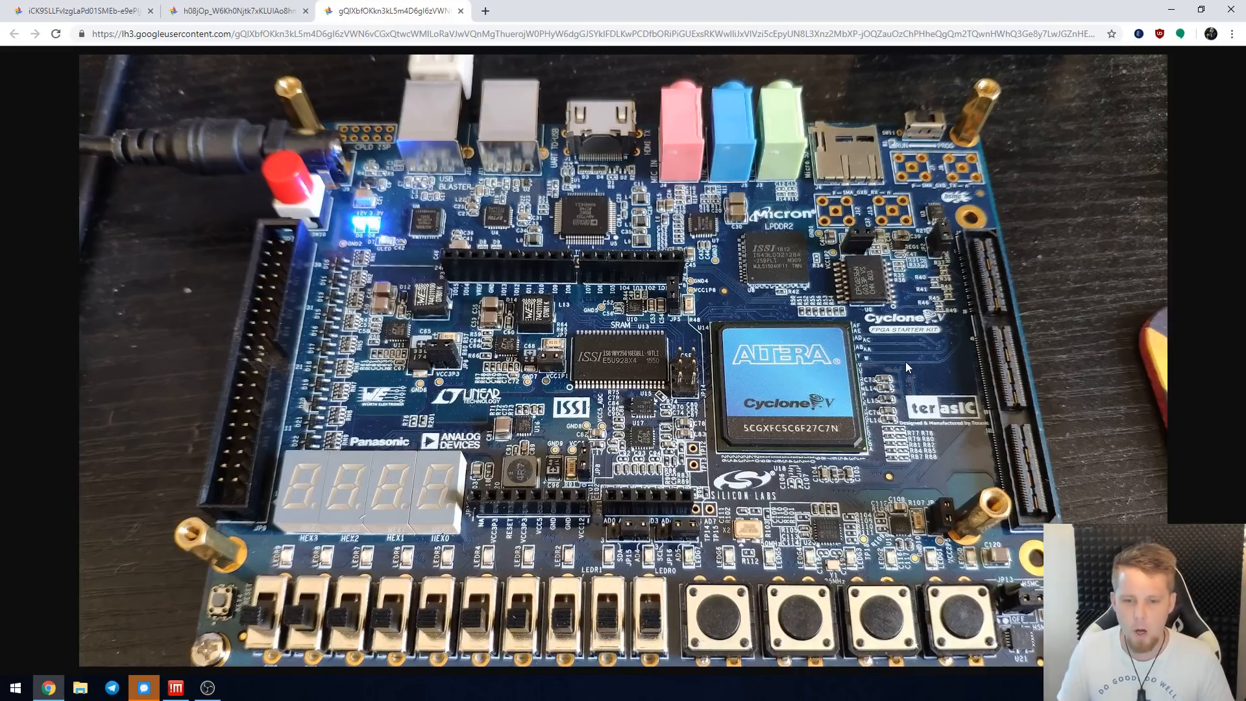
mouse_move(302, 281)
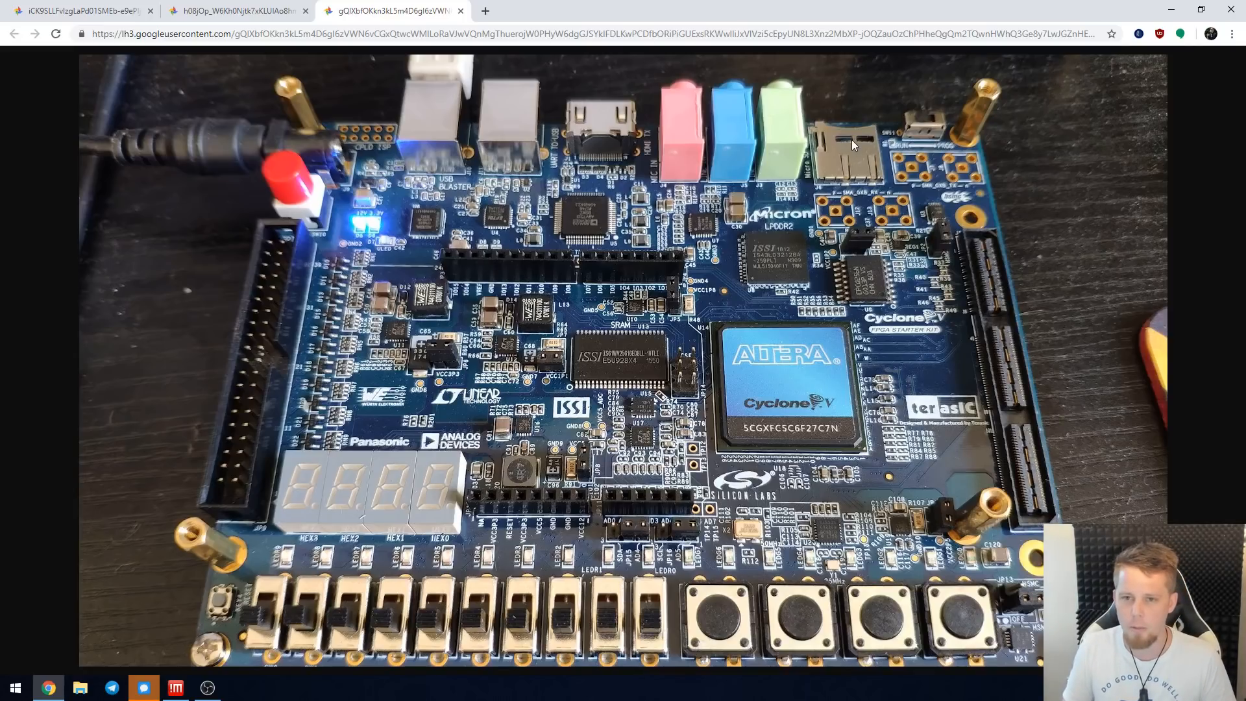
mouse_move(786, 117)
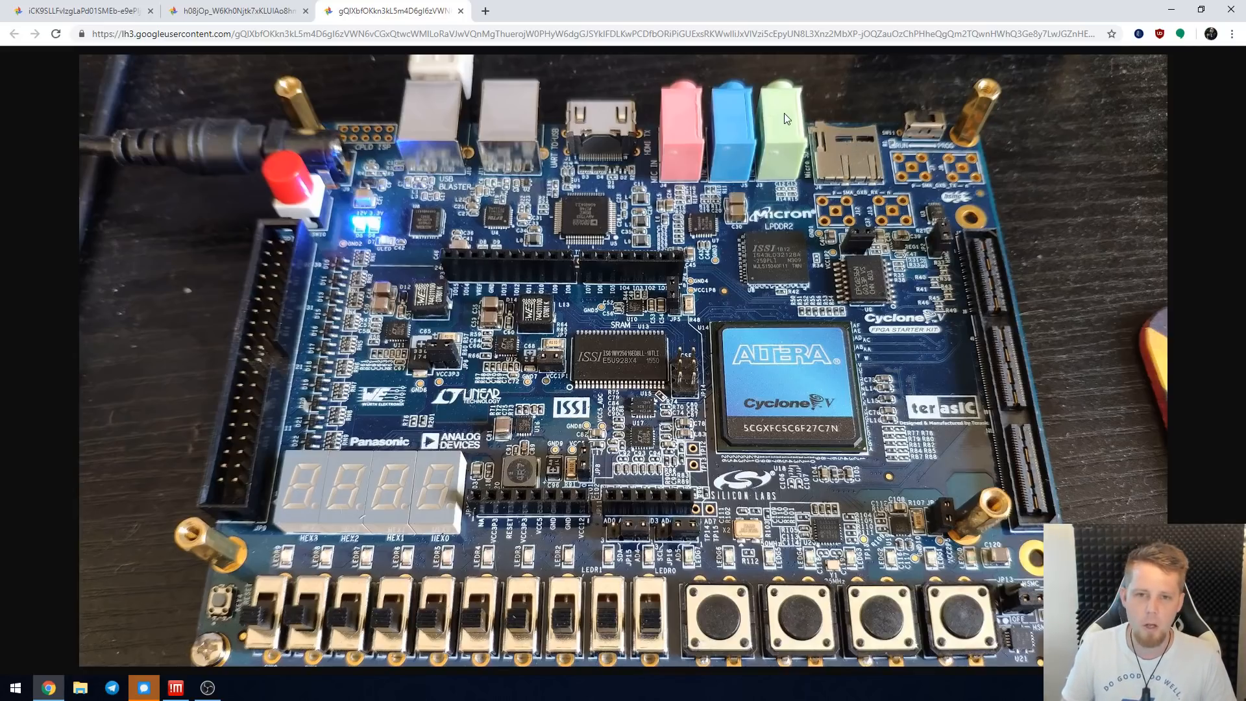
mouse_move(710, 73)
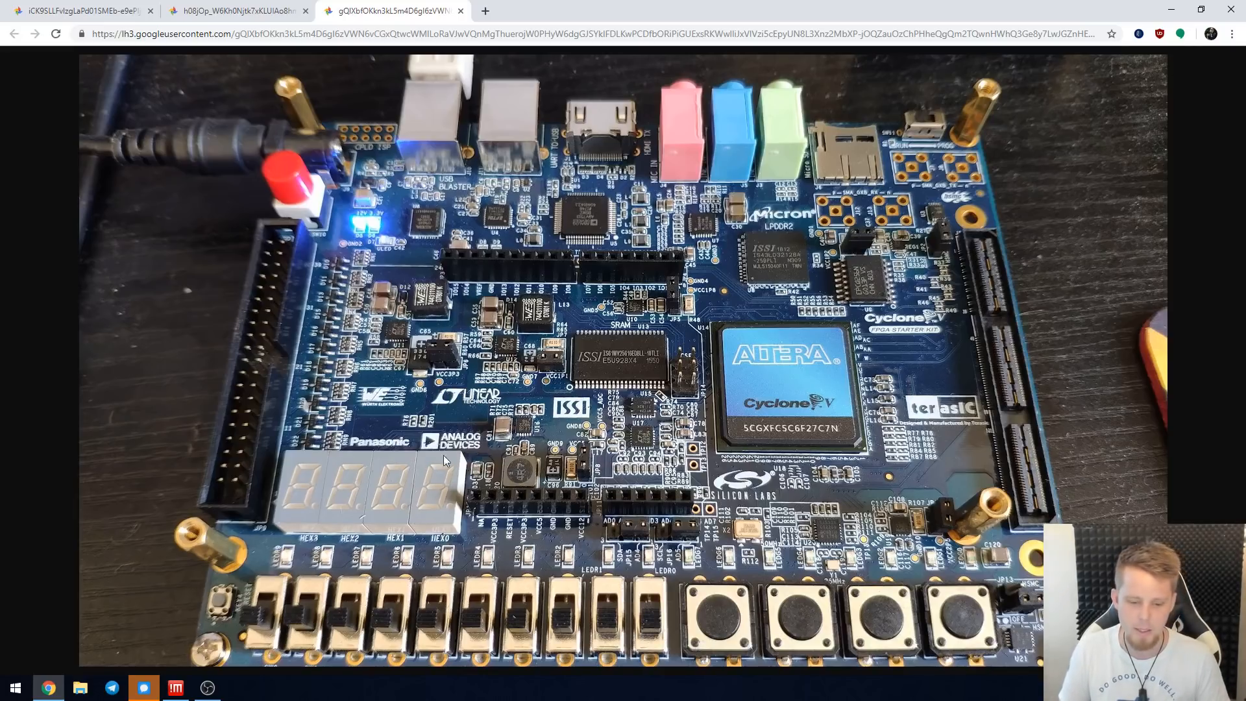
Switch to the second Chrome tab showing several FPGA boards together on a desk
click(234, 10)
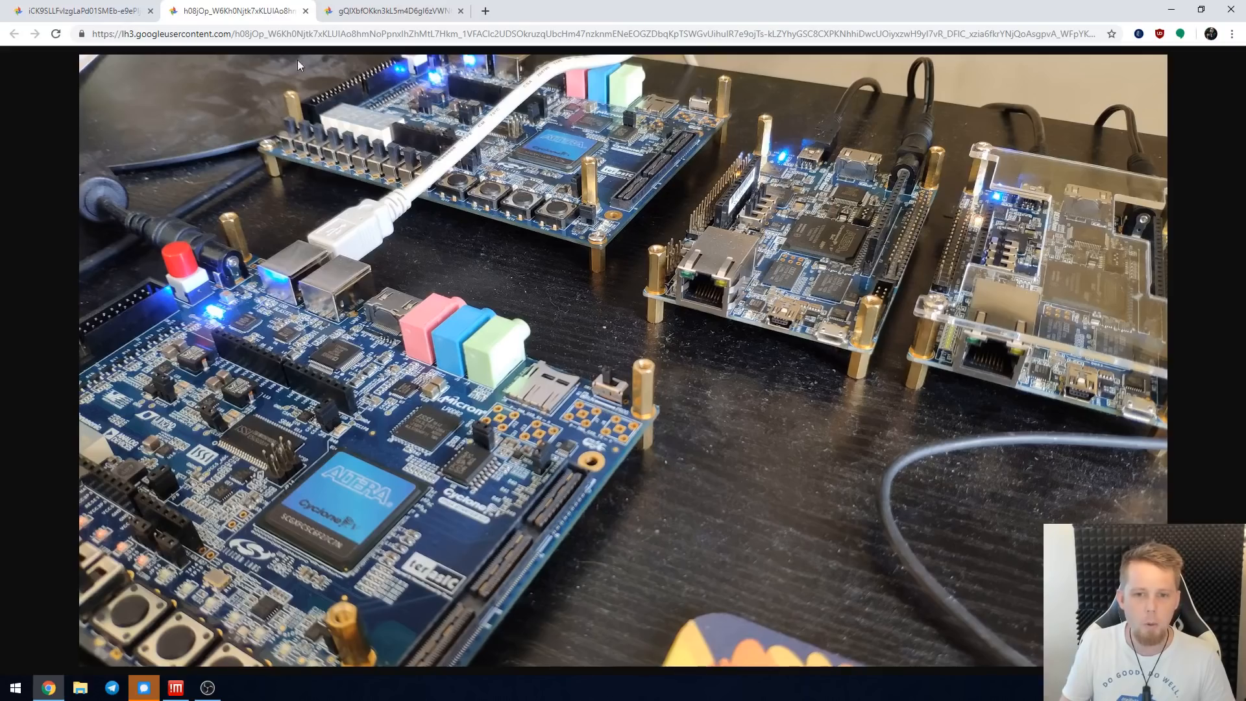
mouse_move(542, 327)
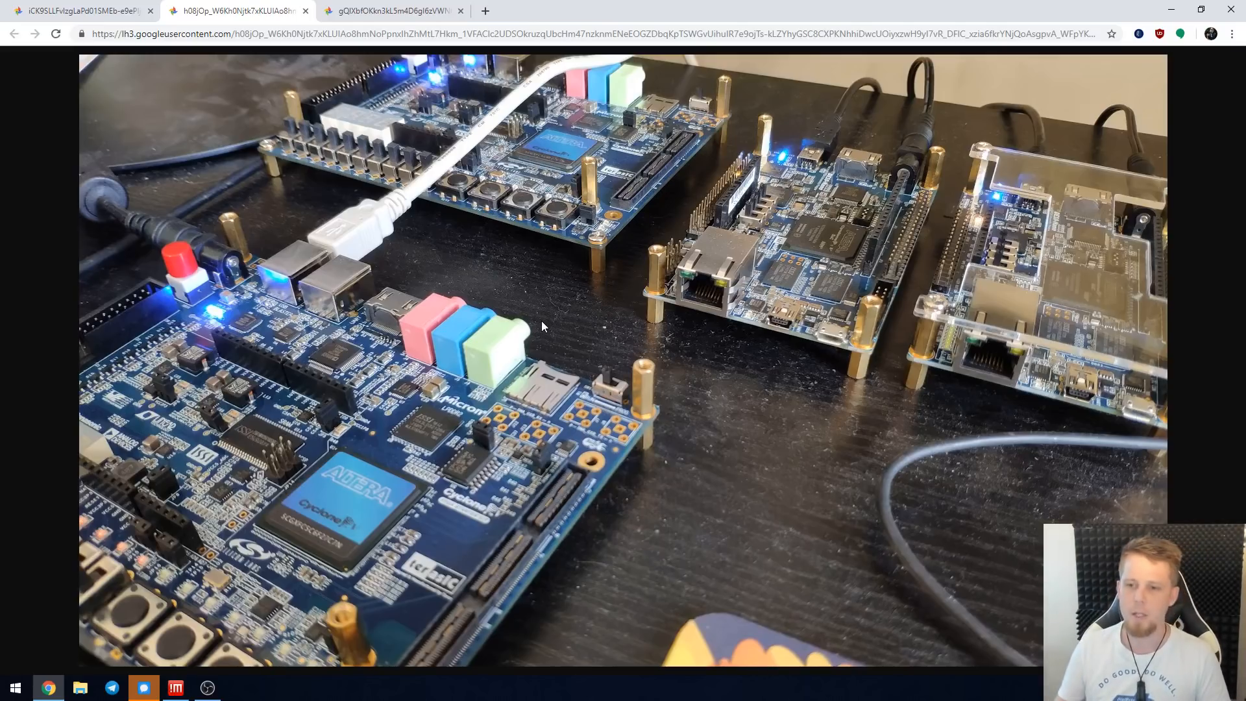
mouse_move(1026, 234)
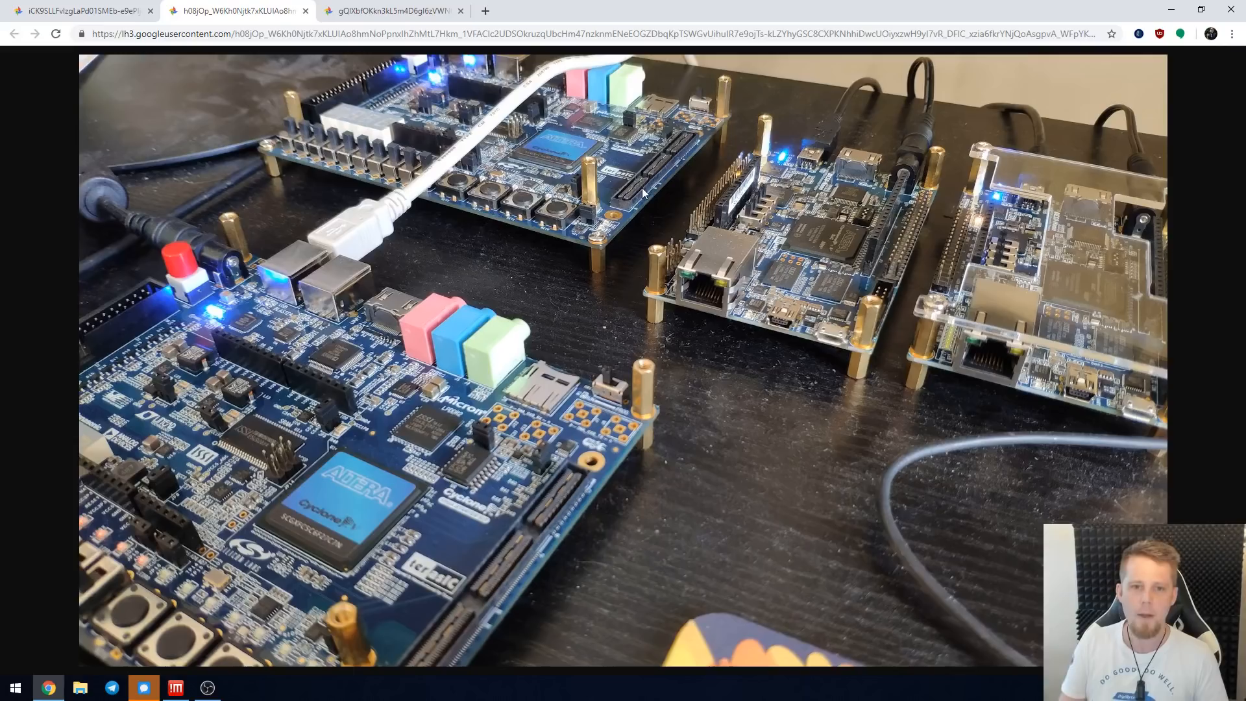
Flip between the board photos, ending on the close-up of two DE-SoC boards side by side
click(85, 10)
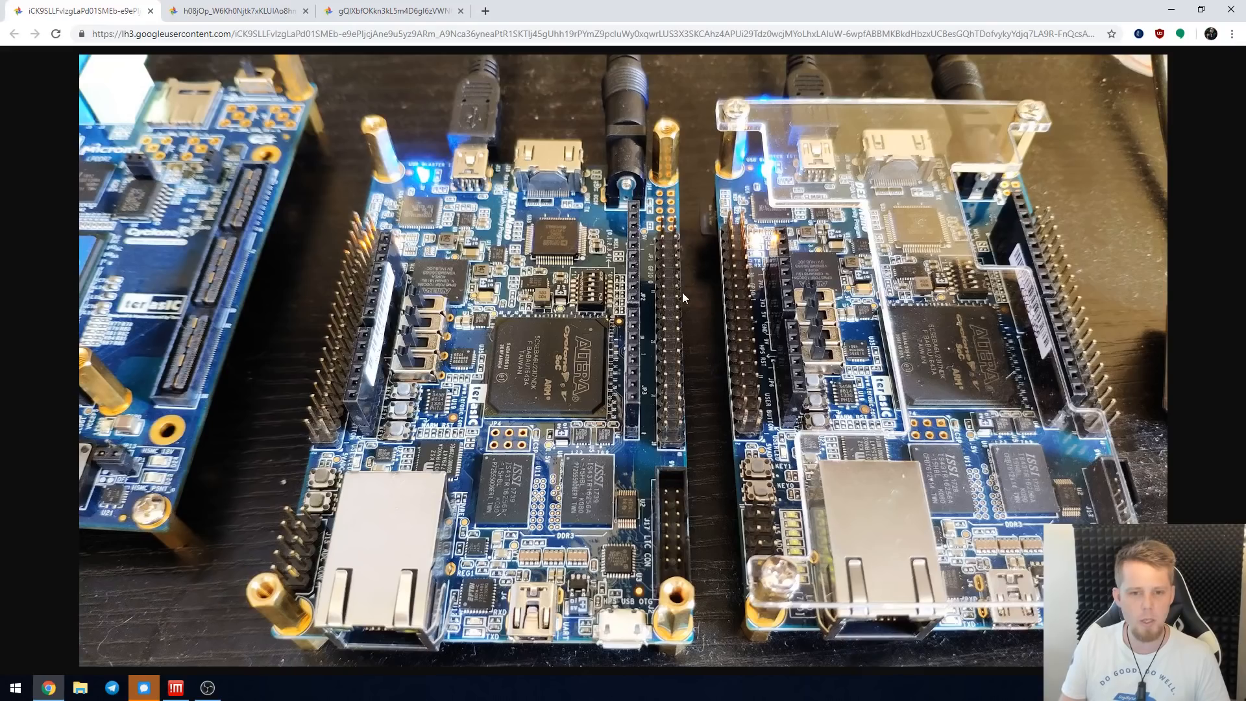
mouse_move(333, 96)
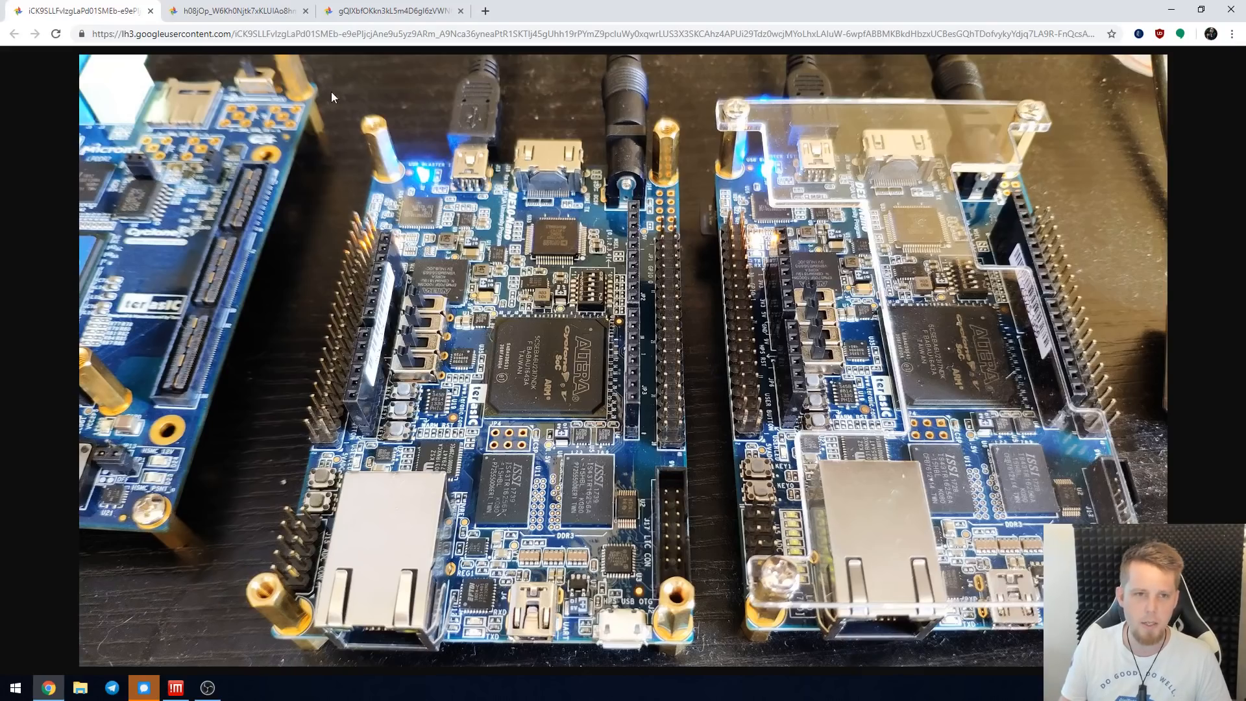
click(216, 8)
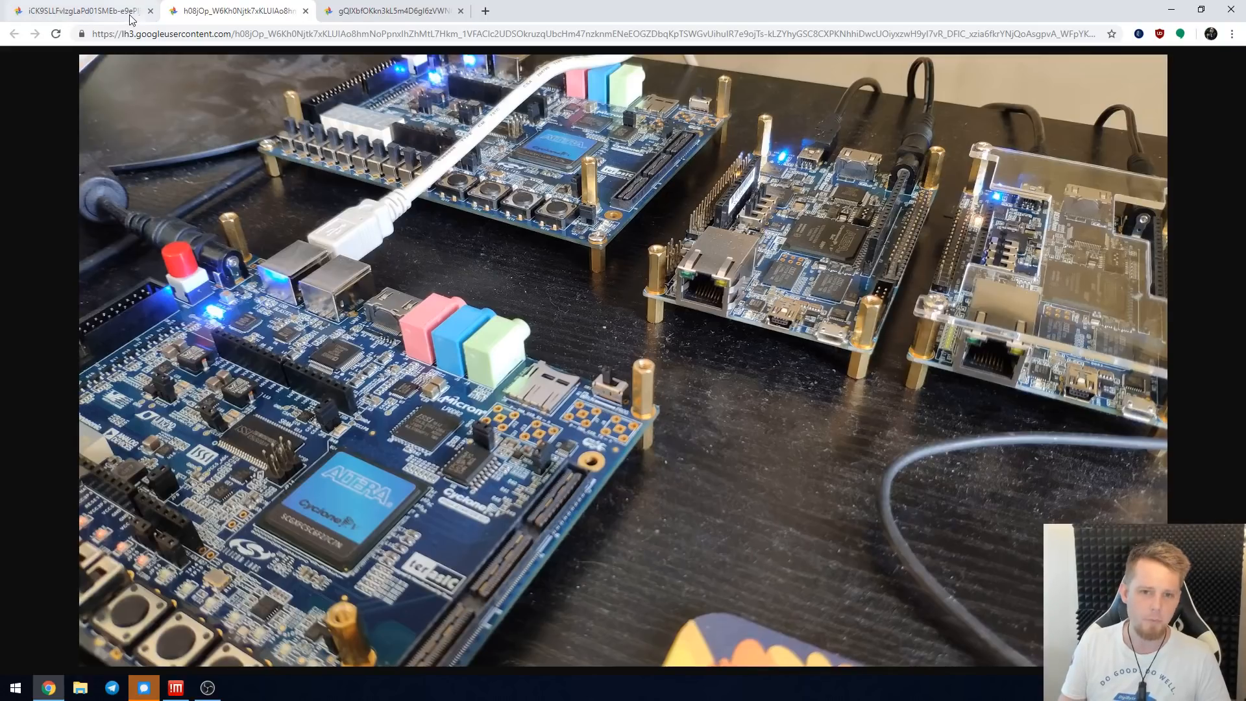
click(78, 10)
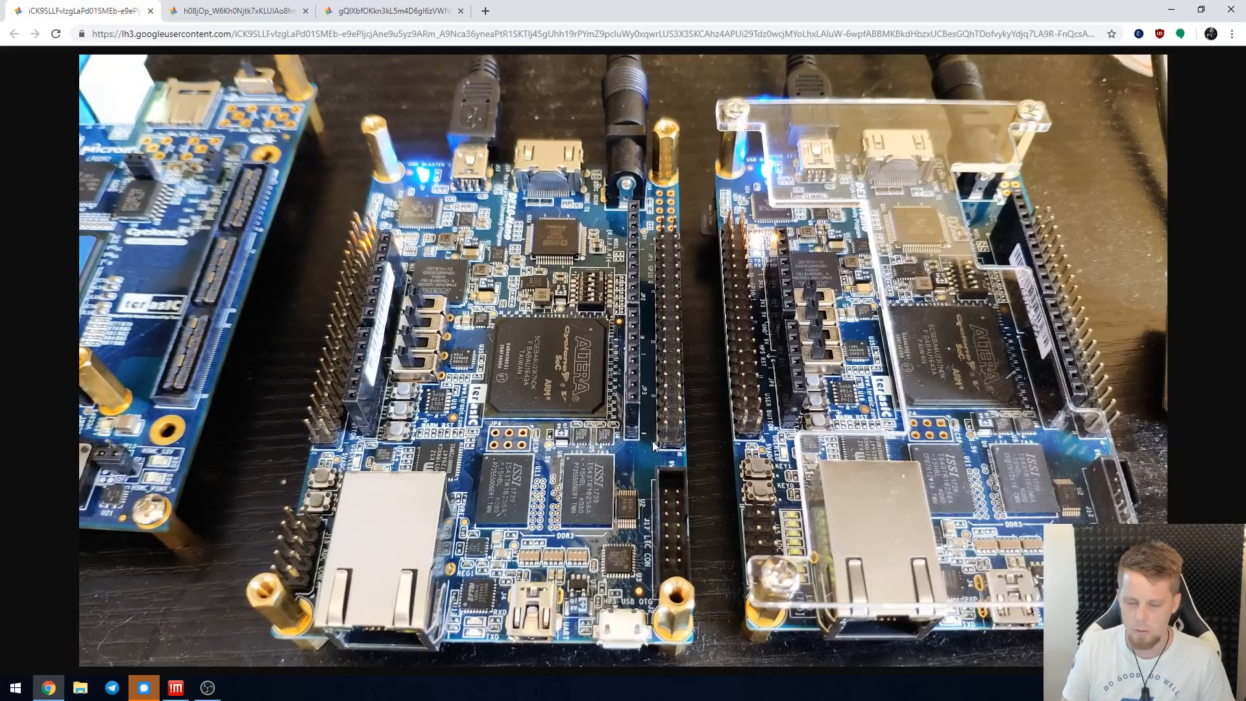
mouse_move(622, 627)
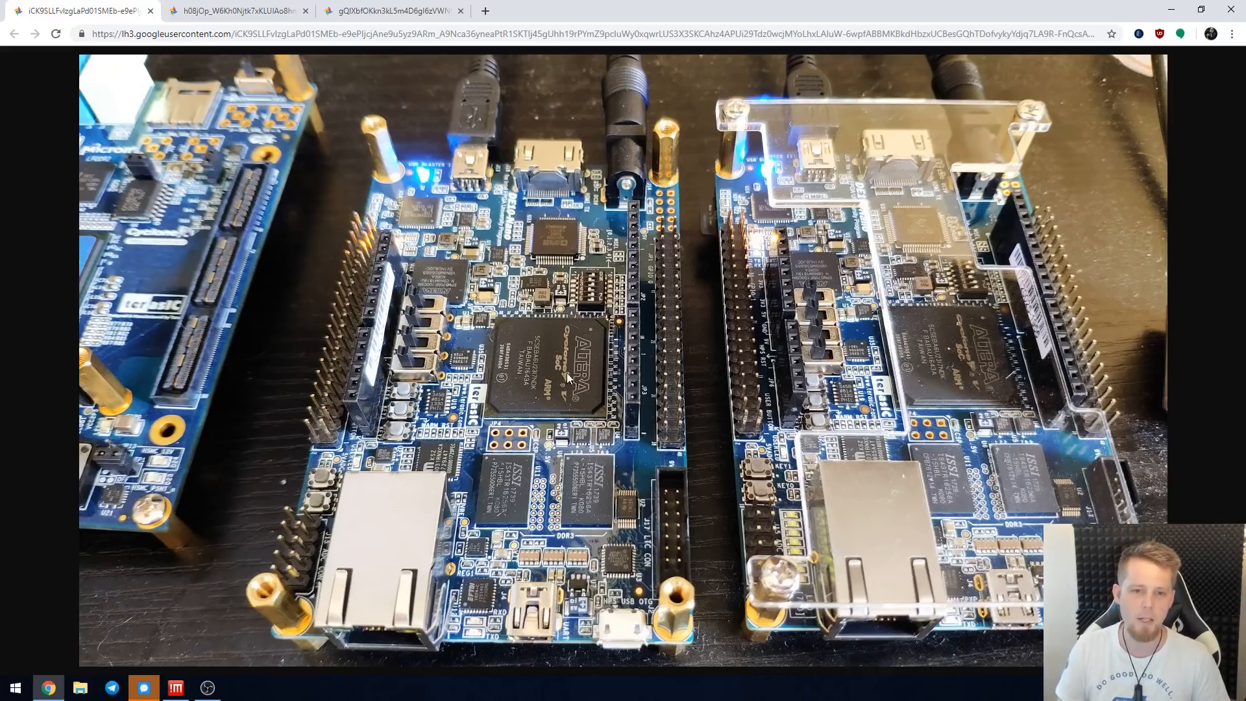
mouse_move(579, 405)
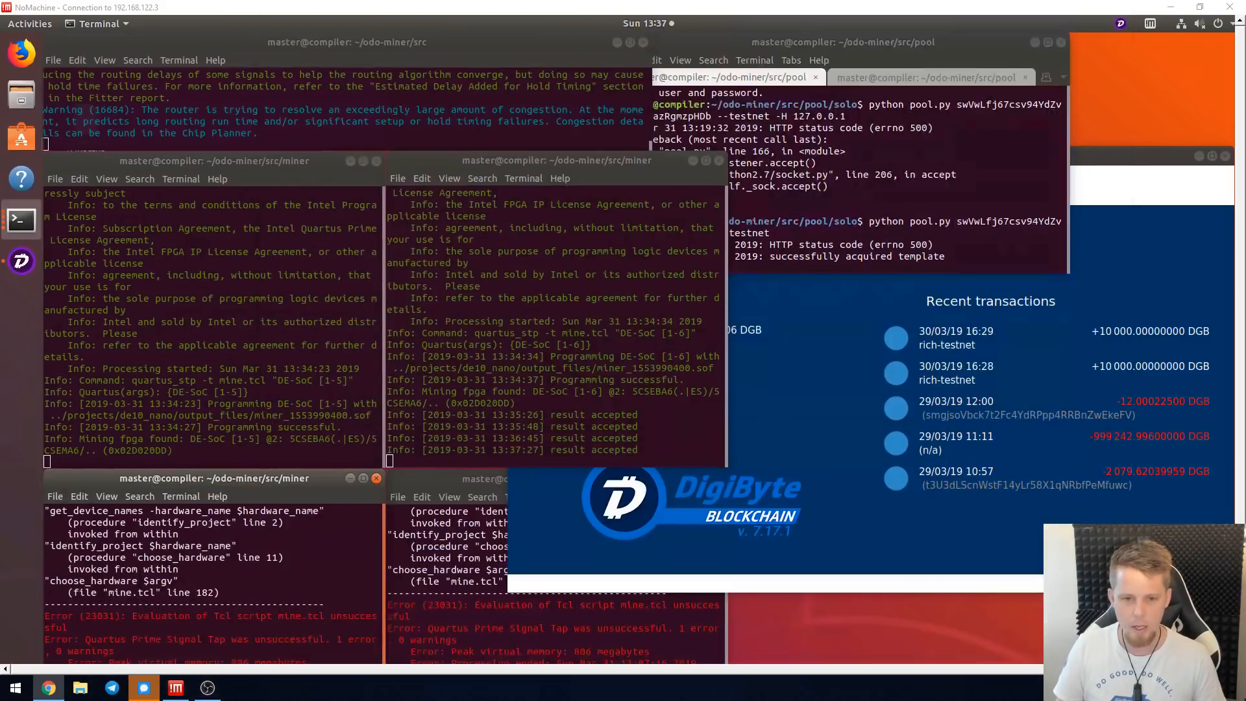
mouse_move(589, 30)
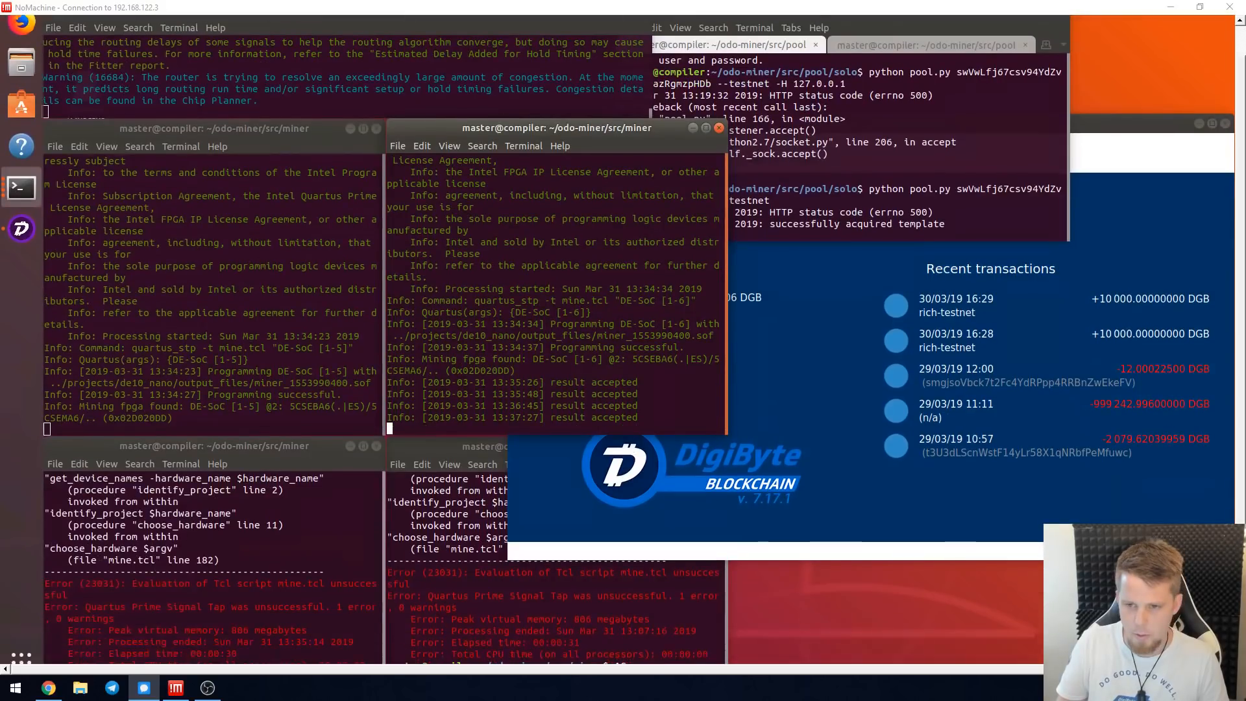
Bring the DigiByte Core testnet wallet window in front of the miner terminals
click(587, 124)
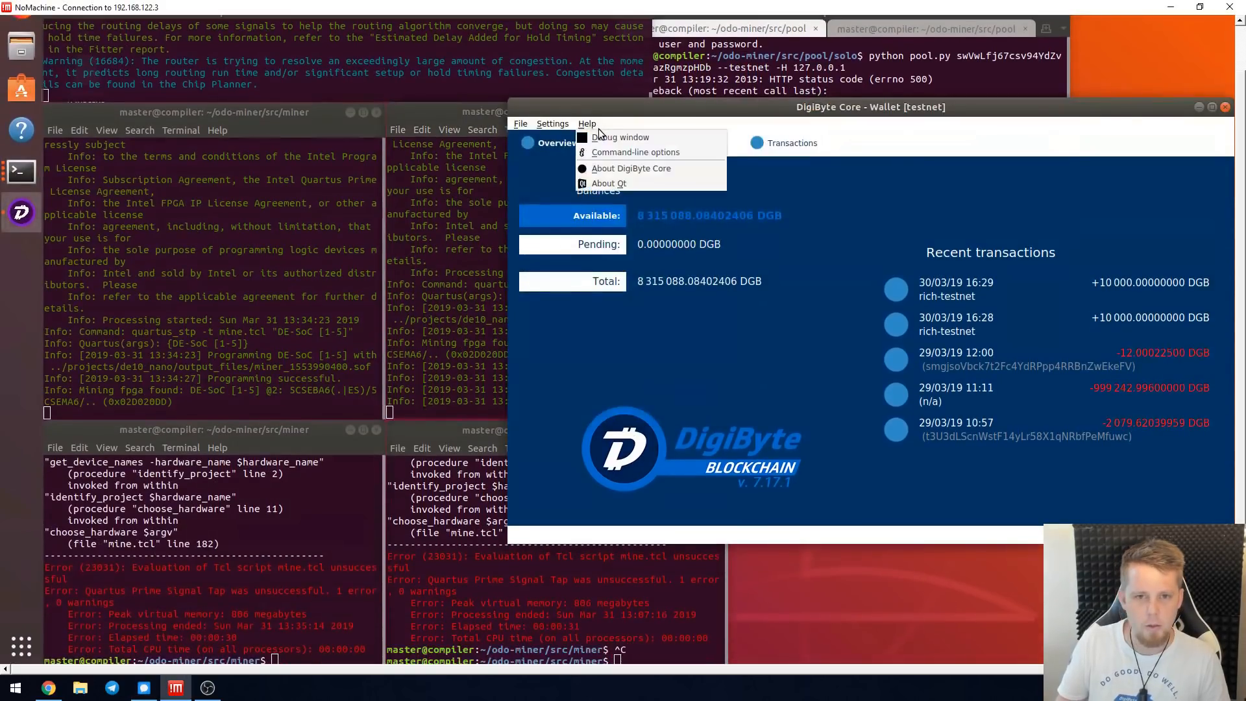
Run getblockchaininfo in the debug console and review the per-algorithm difficulties including odo
click(622, 138)
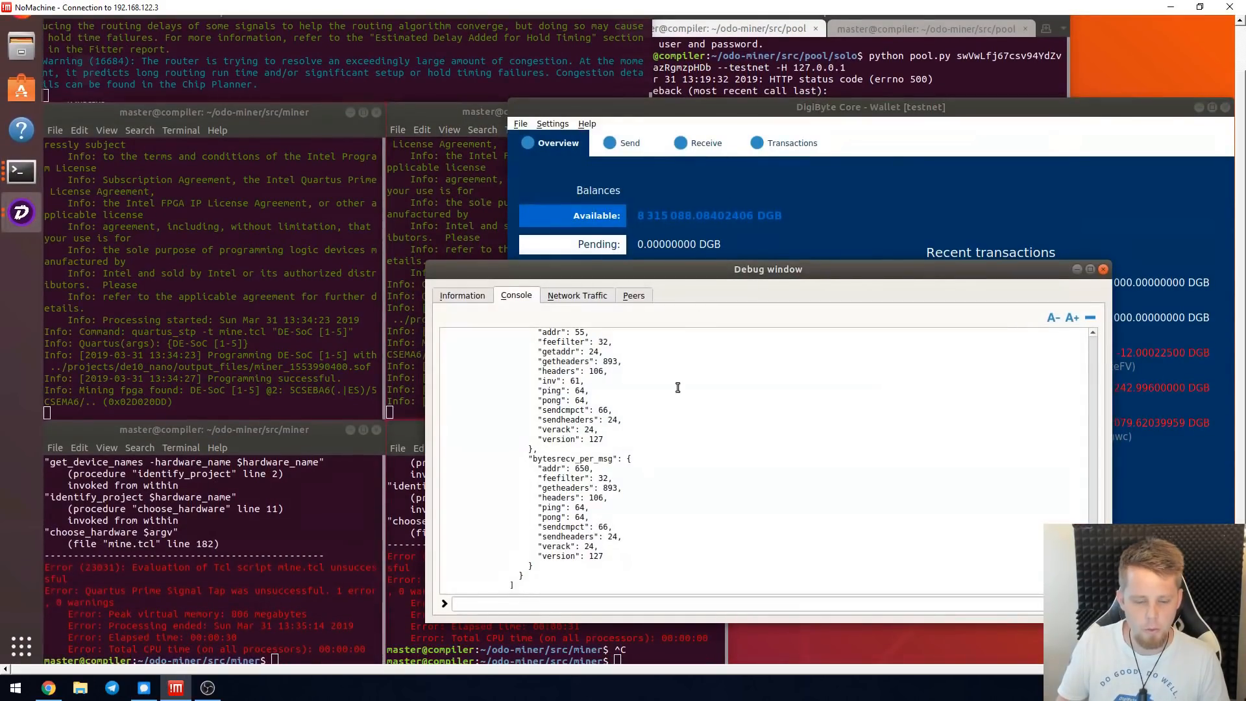
text(getb)
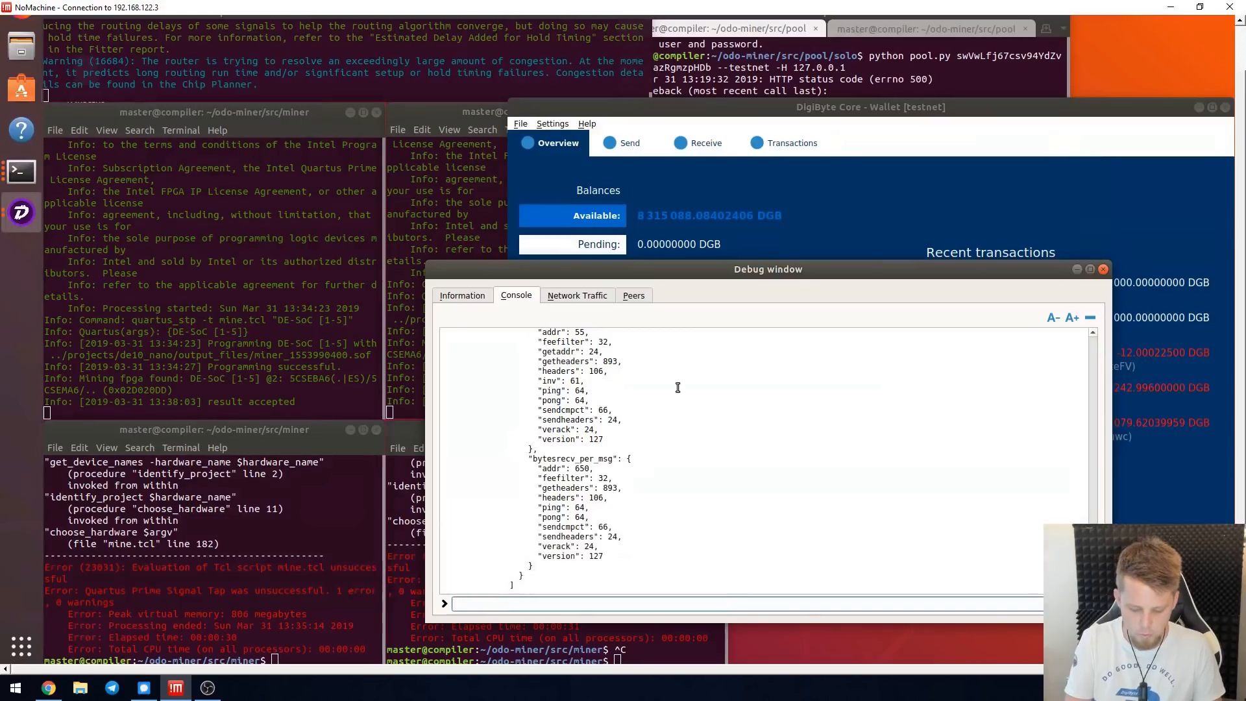
mouse_move(679, 392)
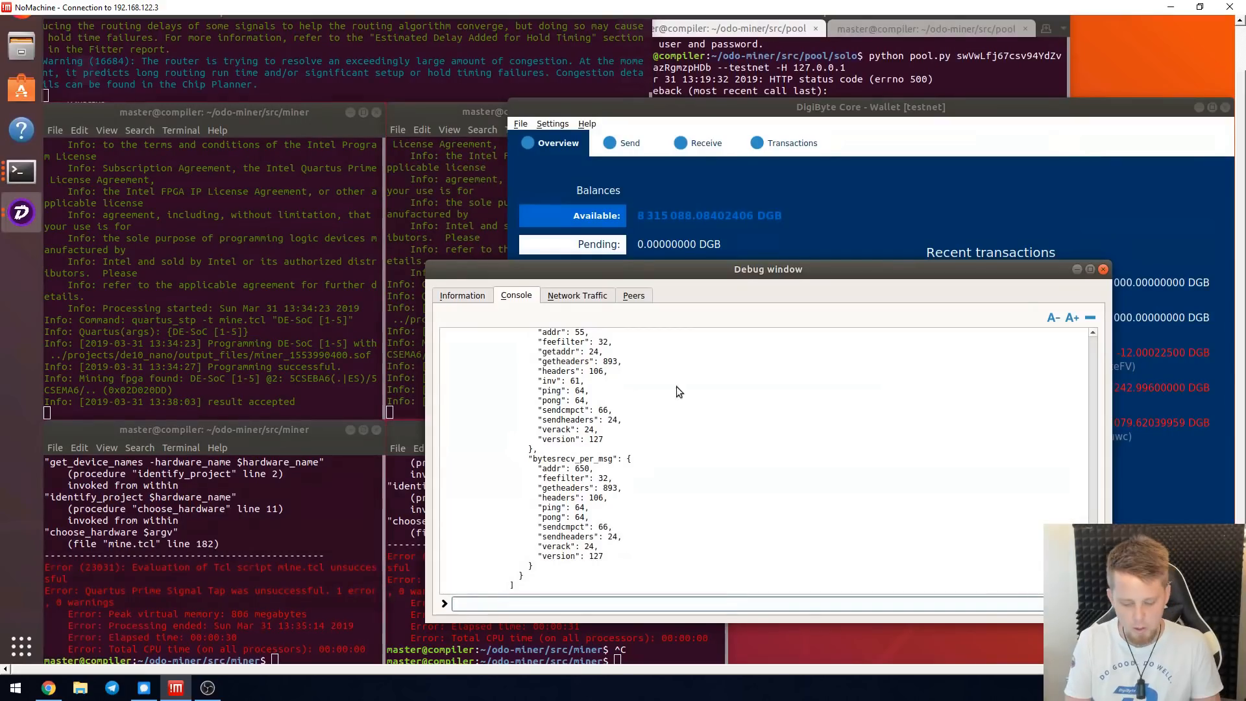
text(getblockchain)
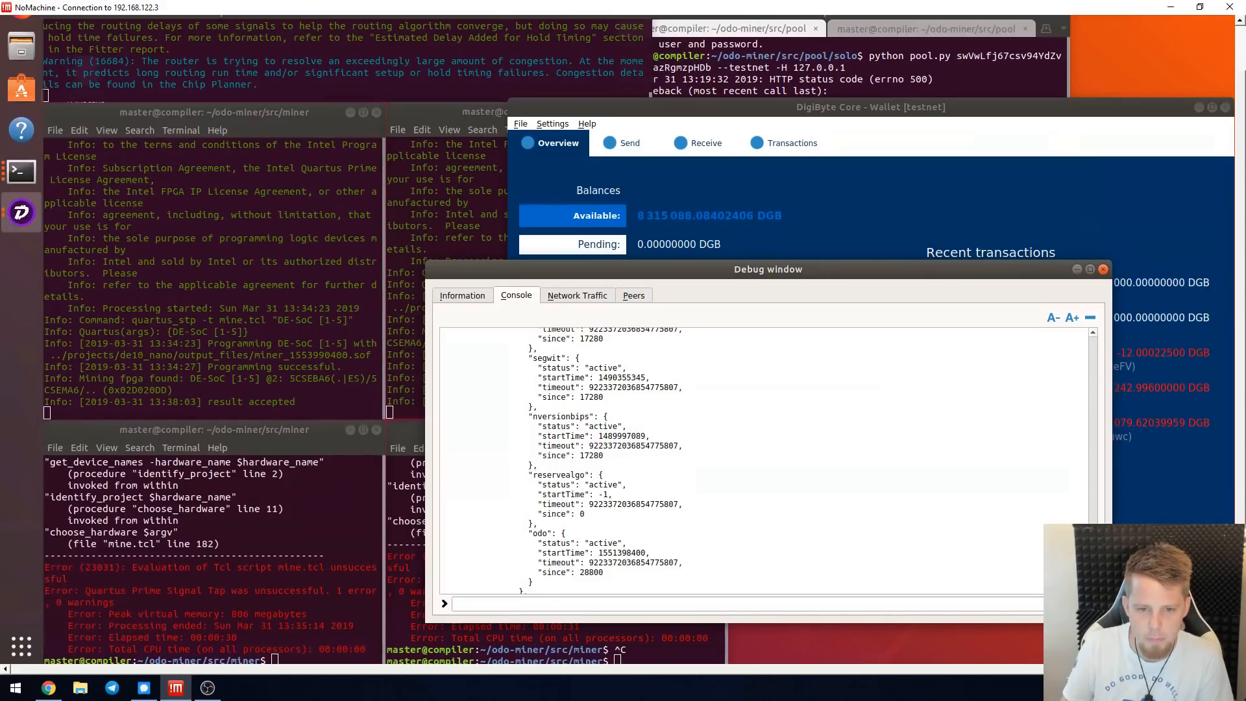
mouse_move(685, 410)
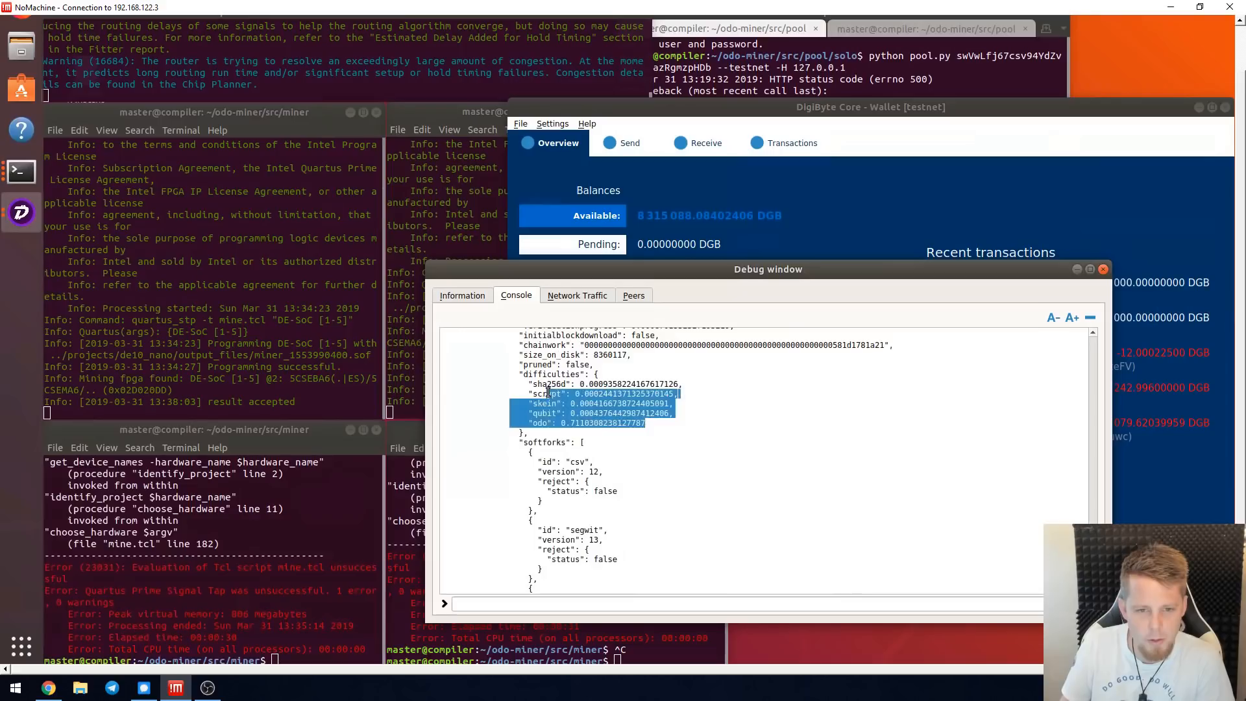
click(610, 425)
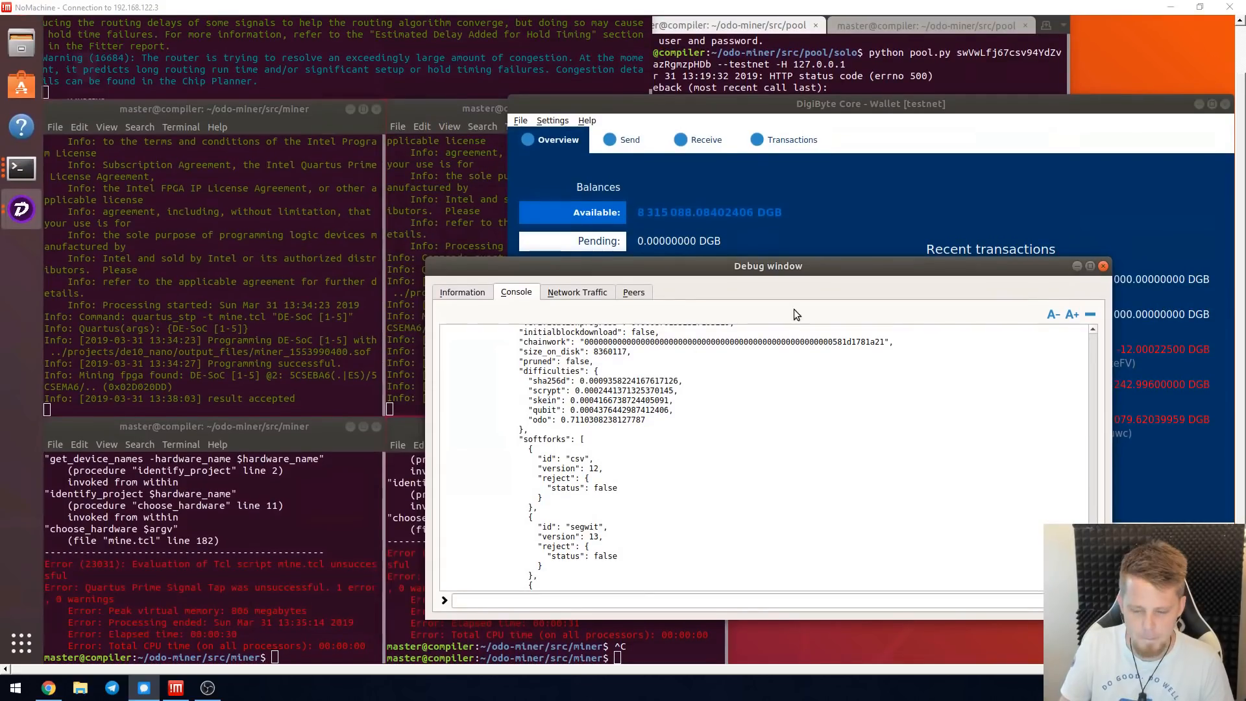
Leave the remote desktop for Chrome showing the close-up of the two DE-SoC boards
click(1104, 265)
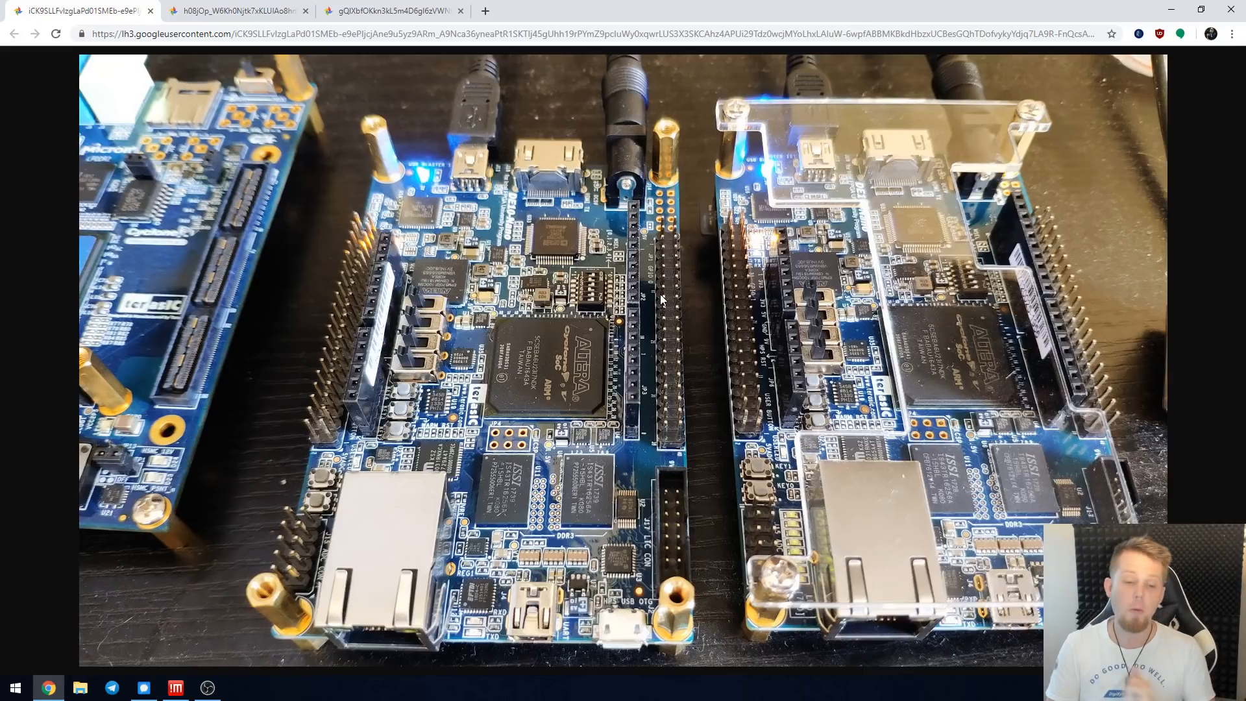
mouse_move(473, 127)
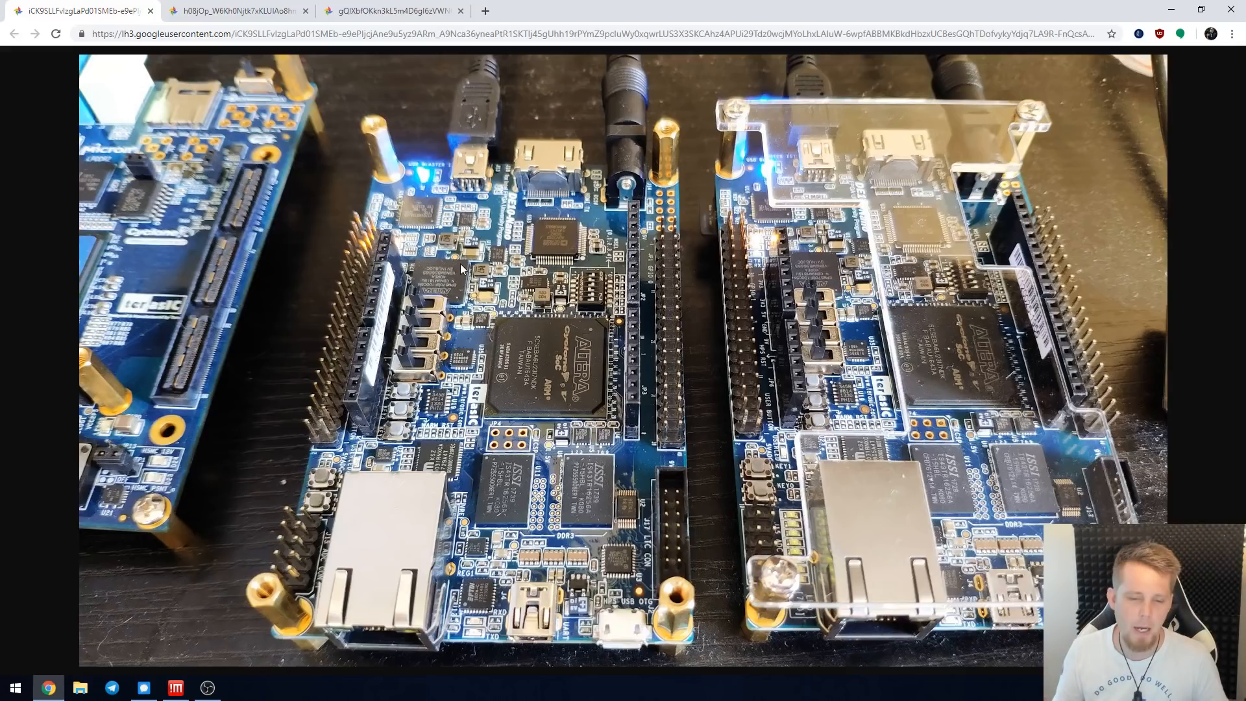
mouse_move(470, 272)
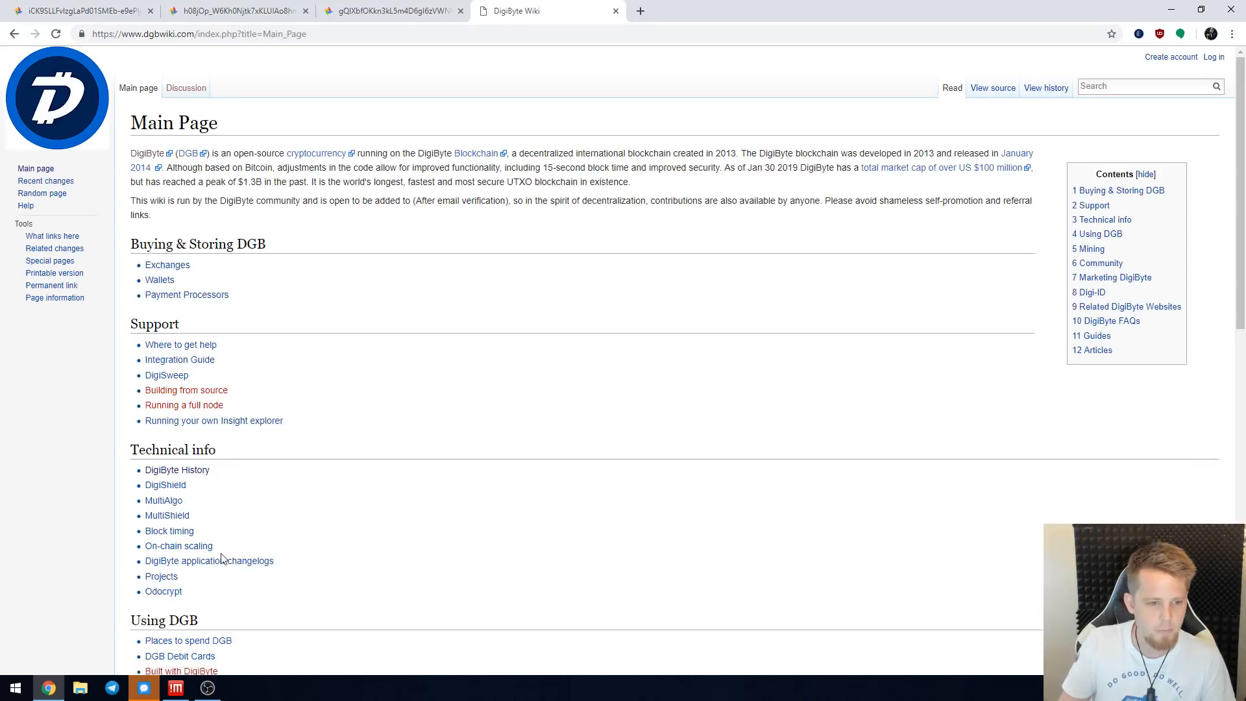
Read the Odocrypt article on DigiByte Wiki, then reopen the Choosing FPGA hardware page
click(162, 592)
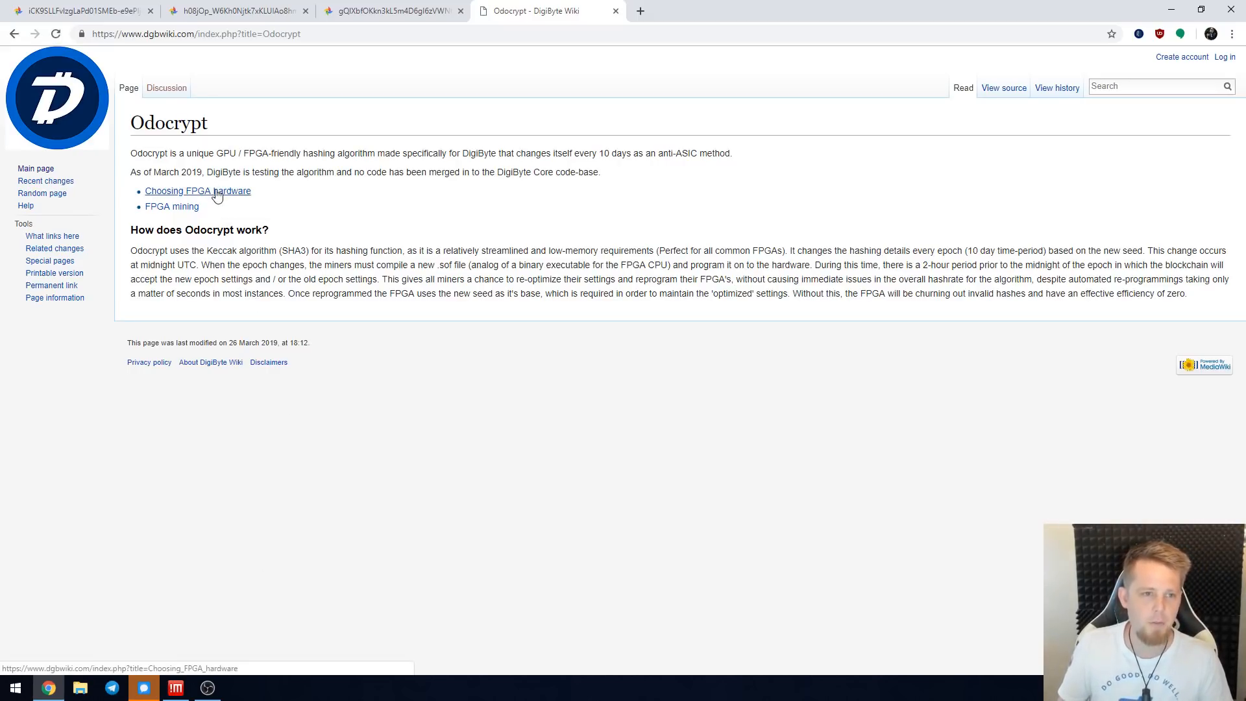
click(197, 191)
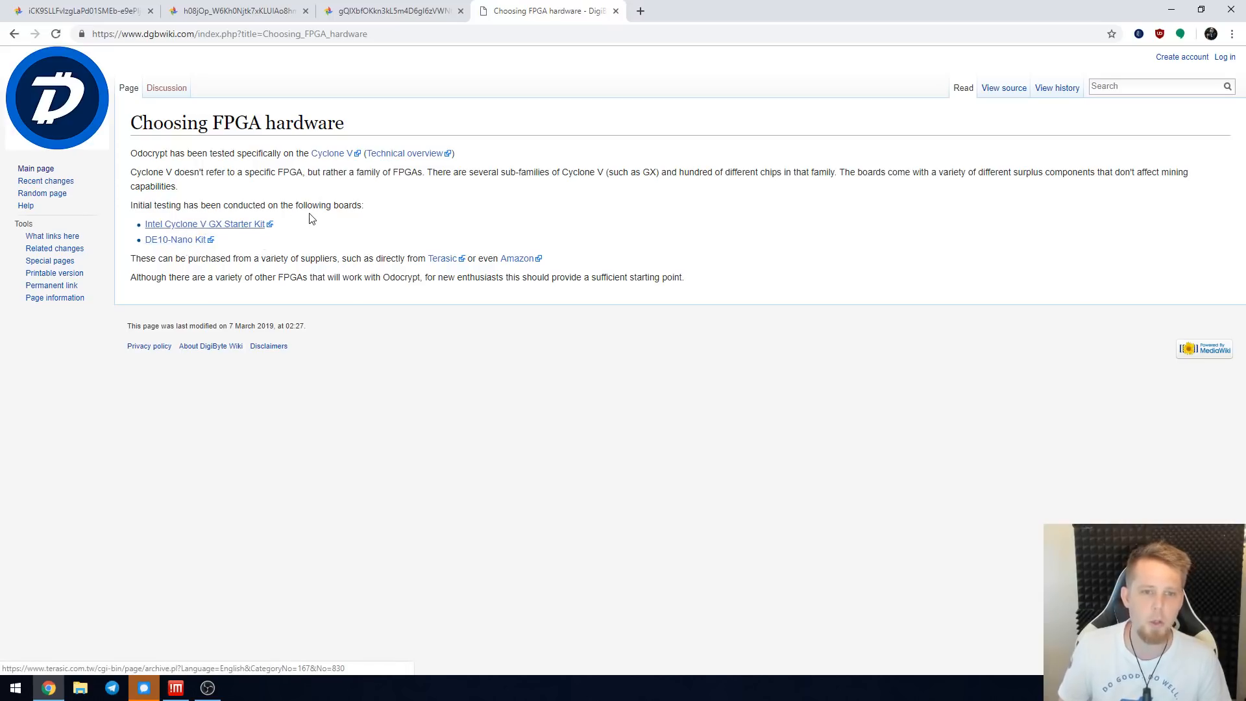
mouse_move(355, 226)
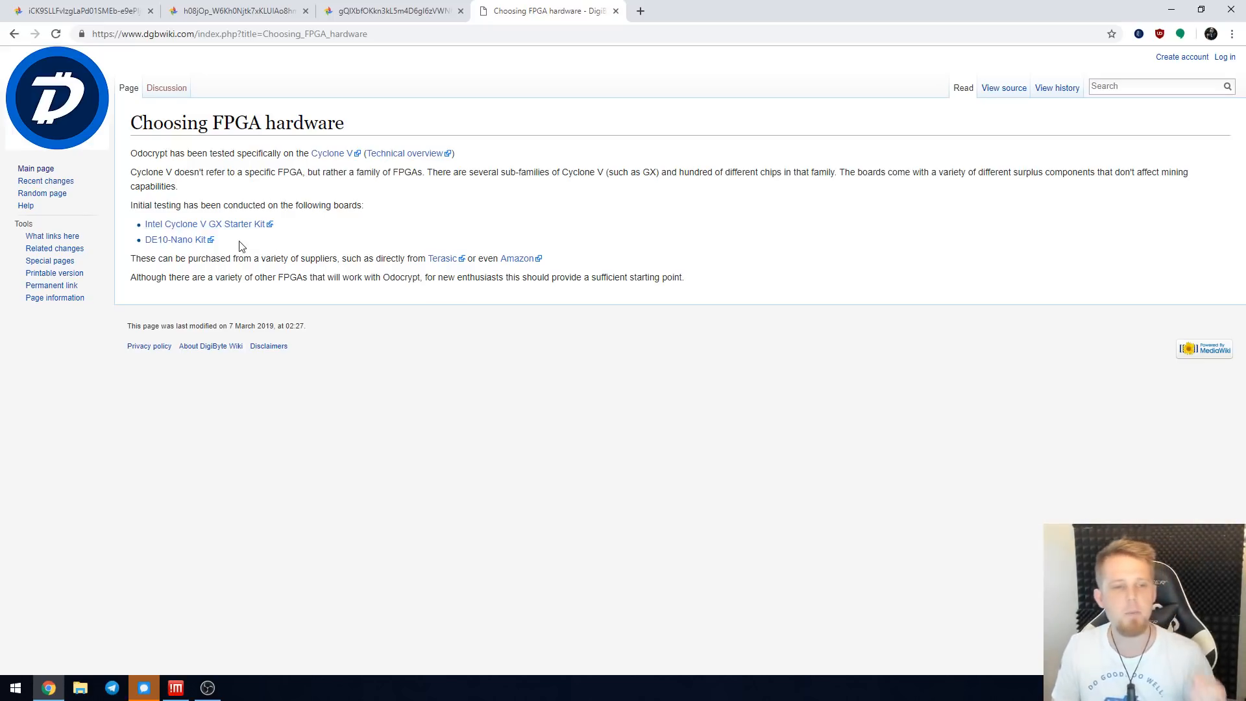
mouse_move(195, 247)
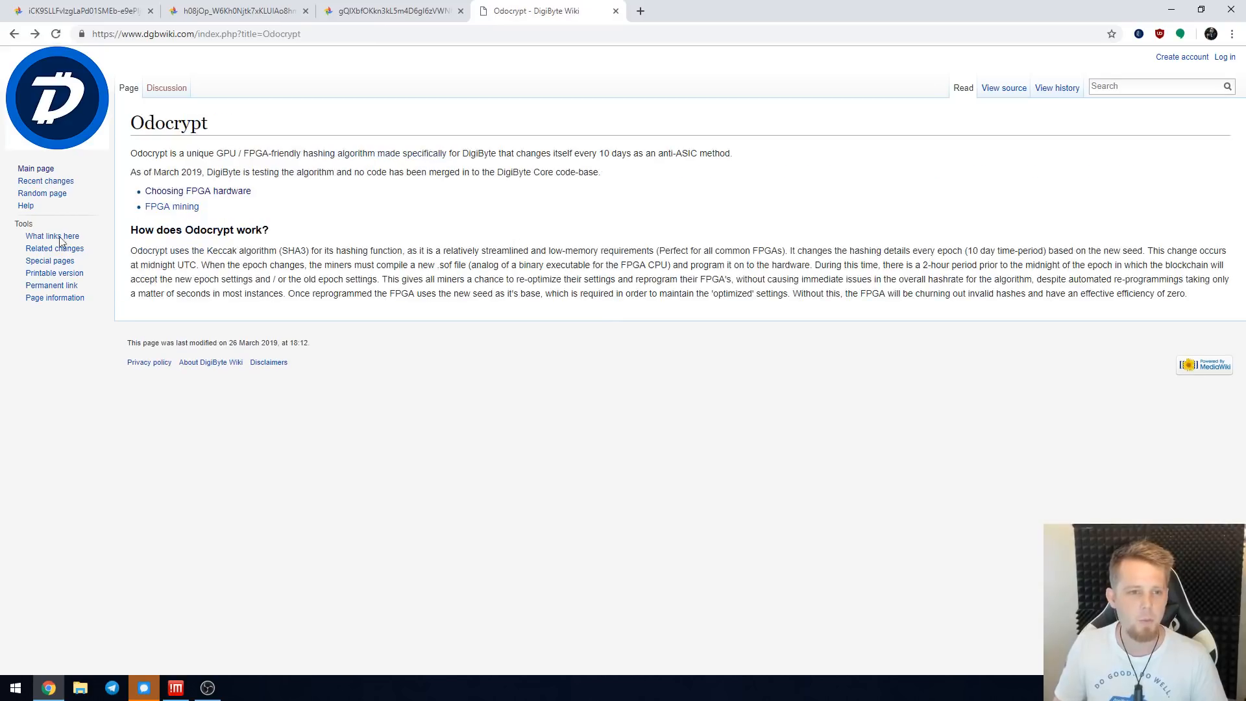
click(172, 206)
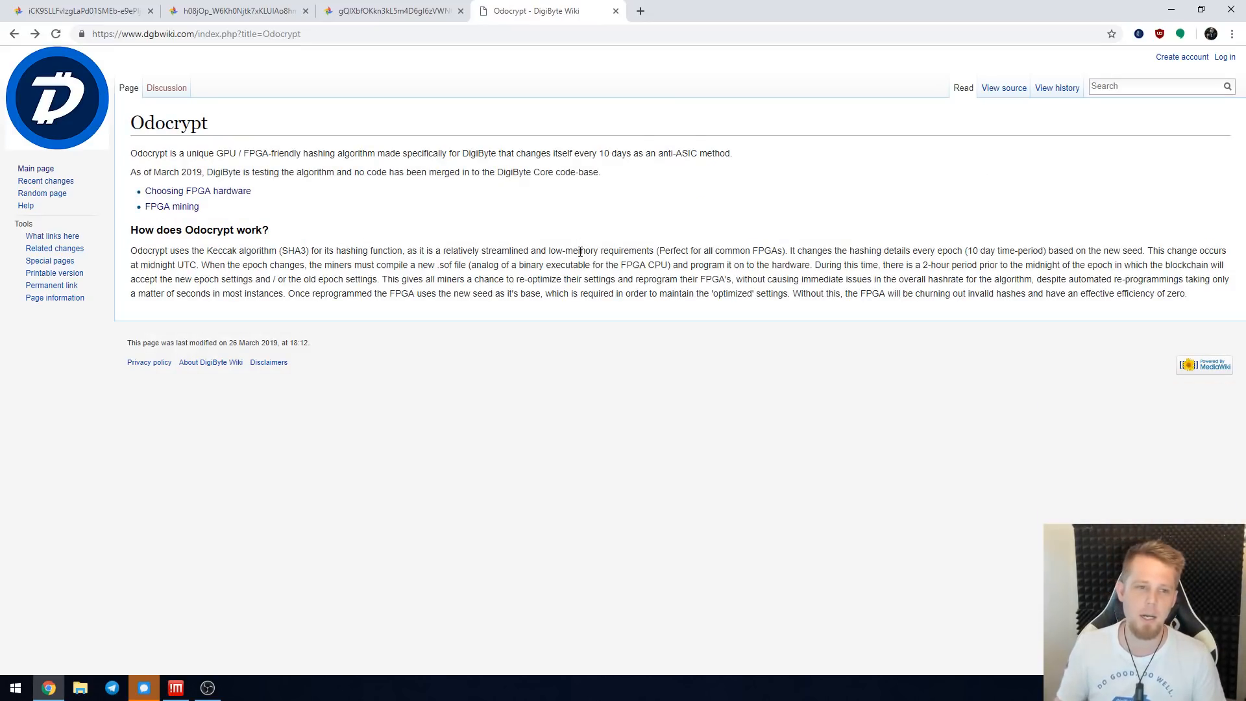
mouse_move(309, 250)
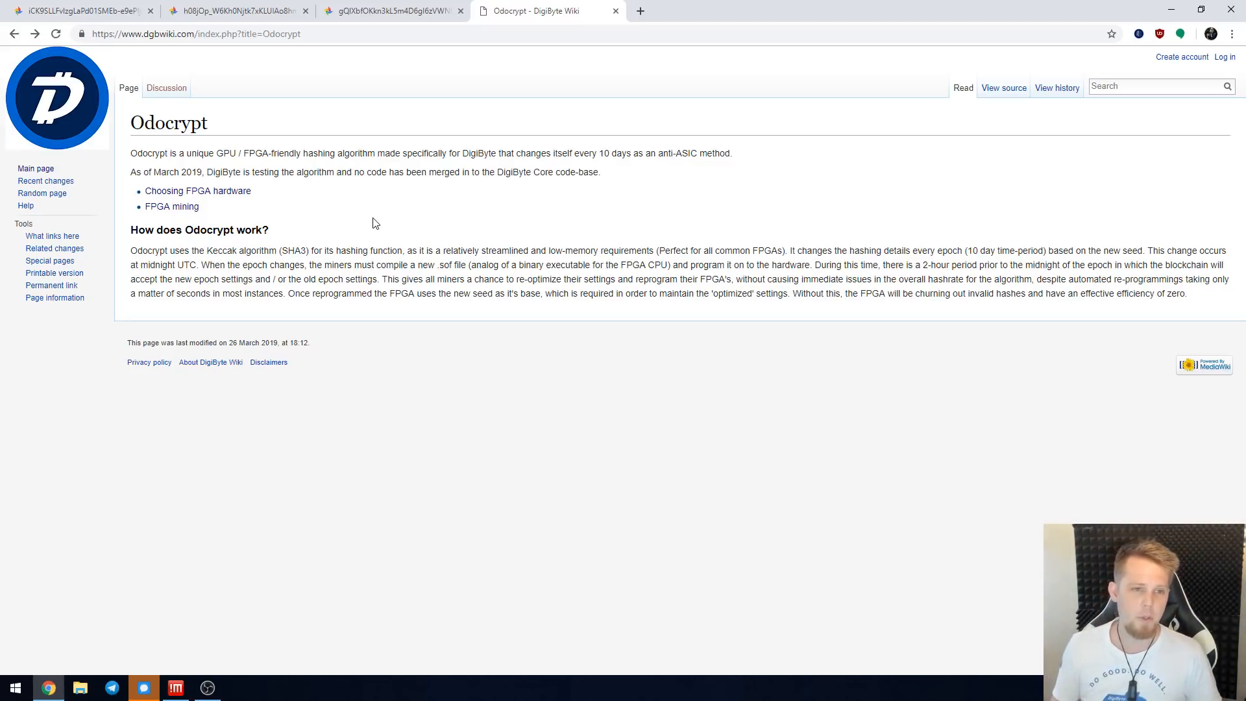
click(198, 191)
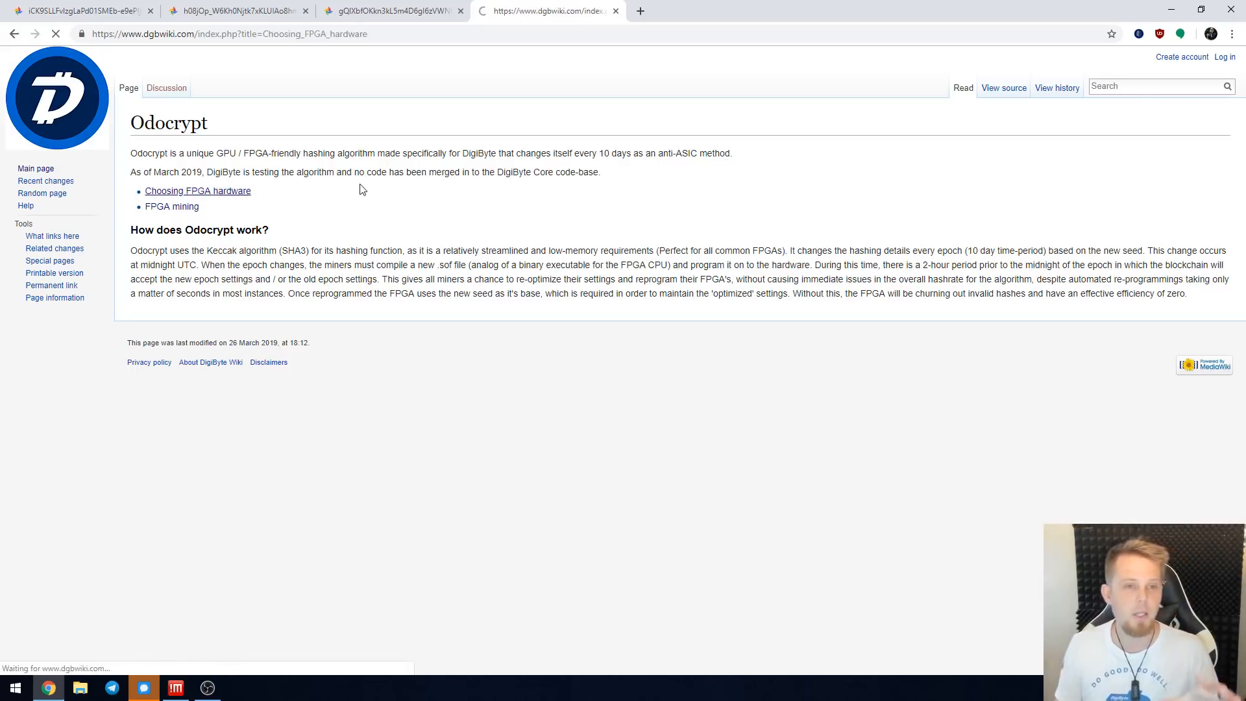
click(197, 191)
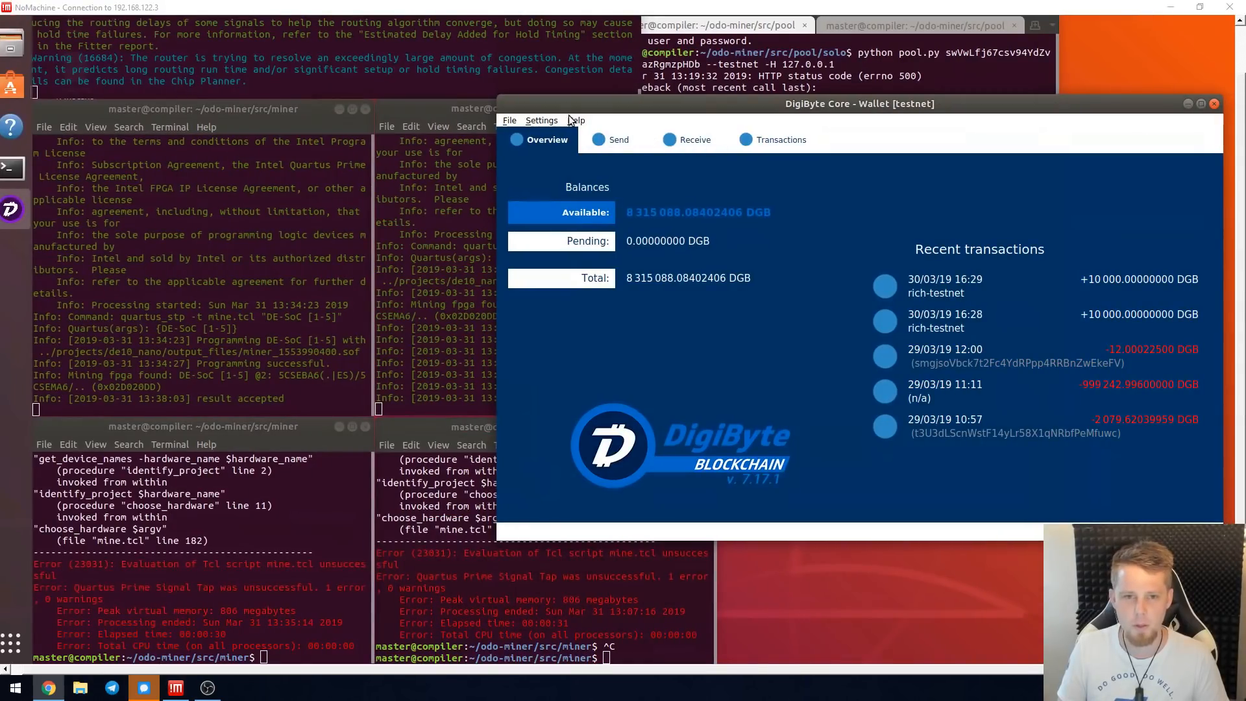
Run listtransactions in the debug console and scroll through the wallet's 10000 DGB rich-testnet receives
click(576, 121)
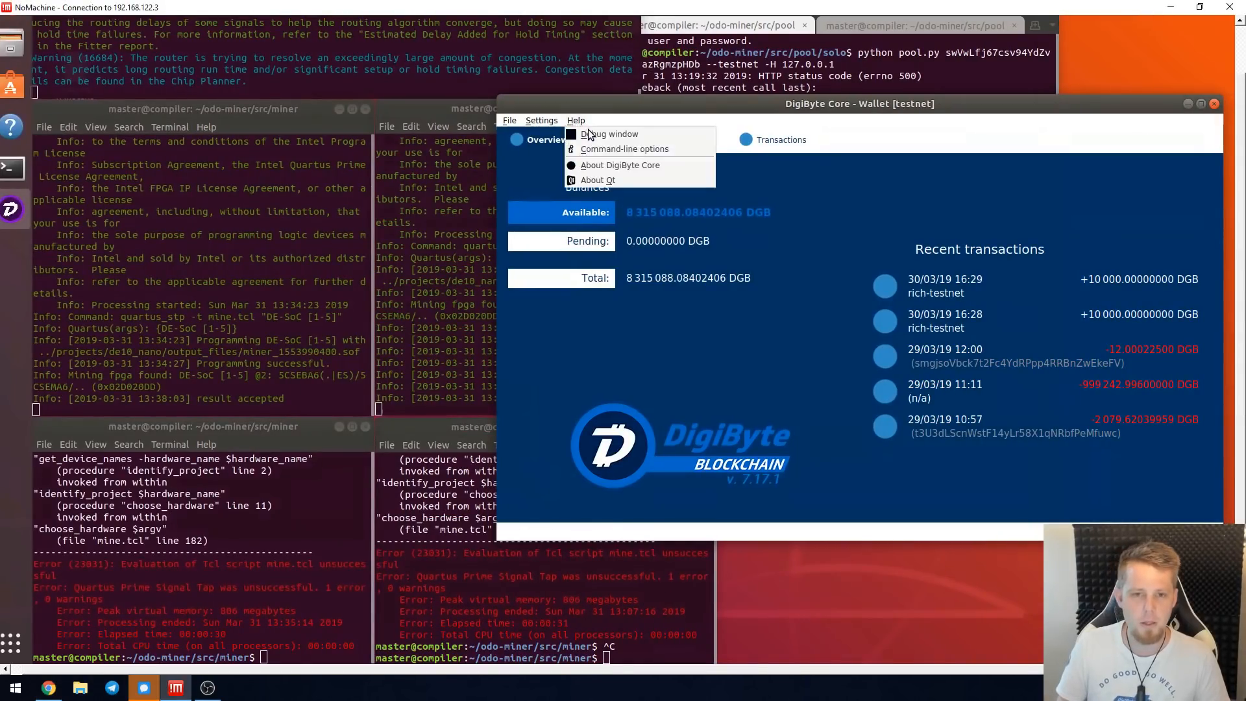
click(610, 134)
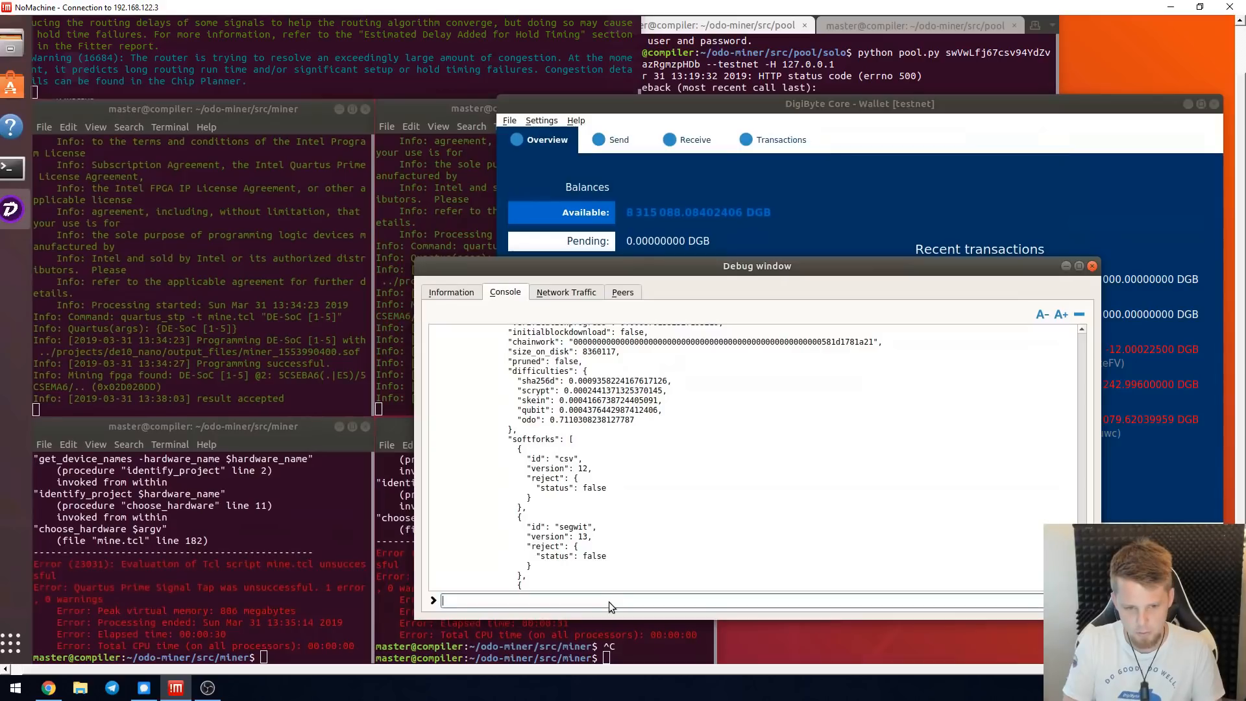
text(listtransactions)
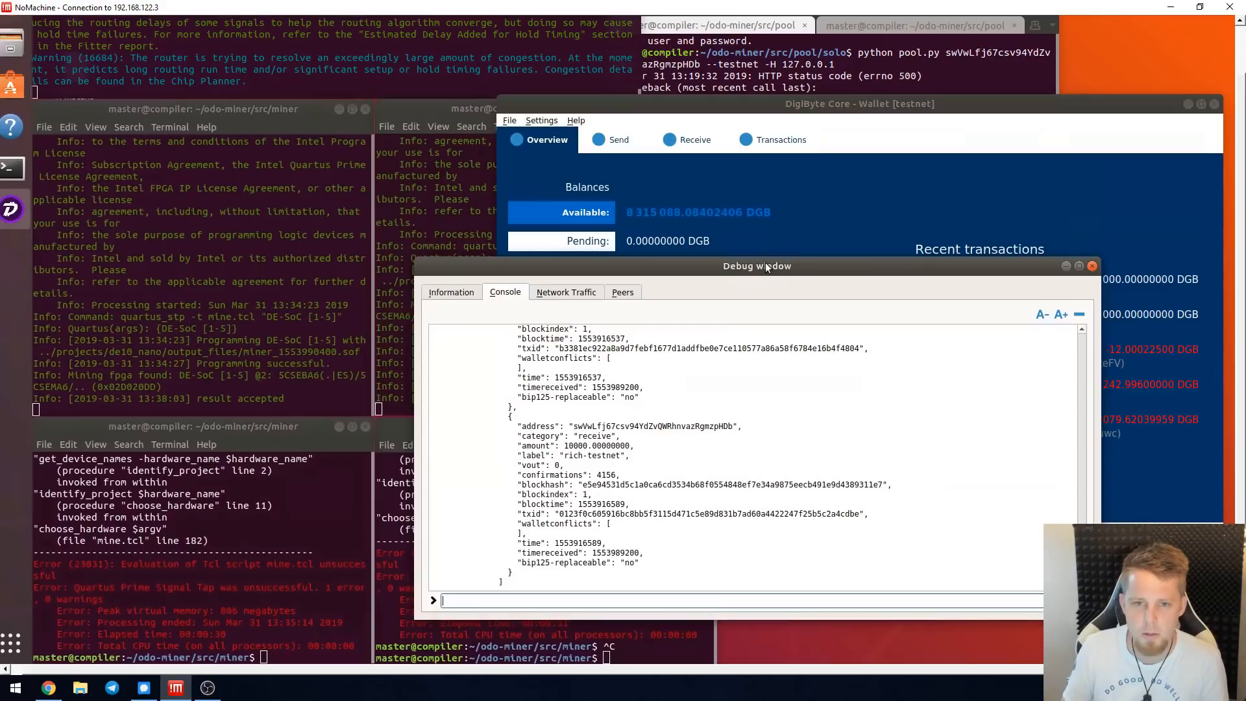
drag(757, 265, 666, 261)
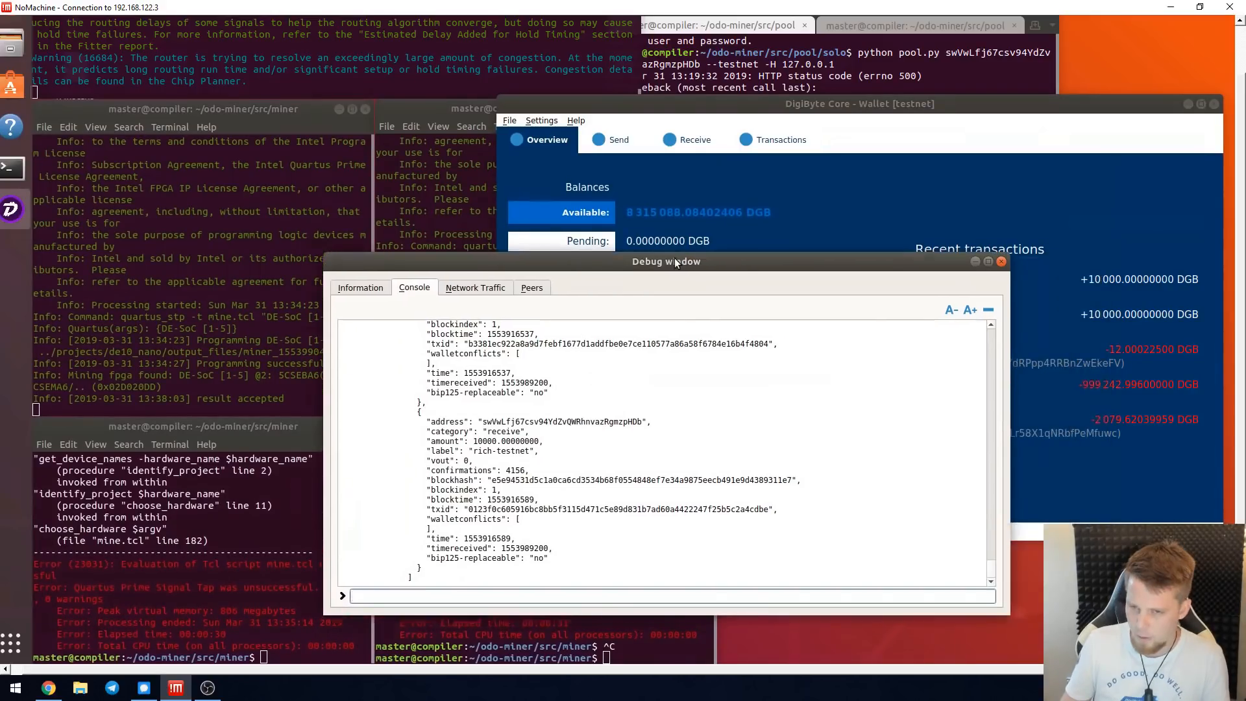
drag(675, 261, 656, 270)
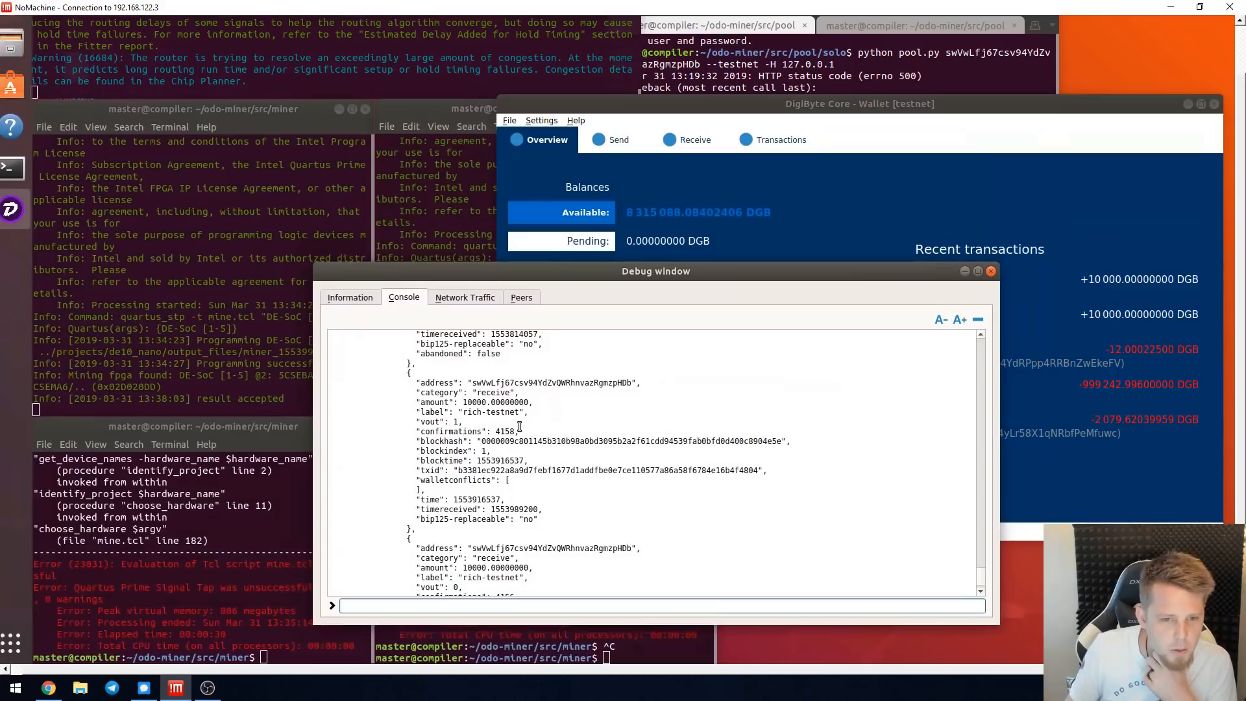
scroll(down, 3)
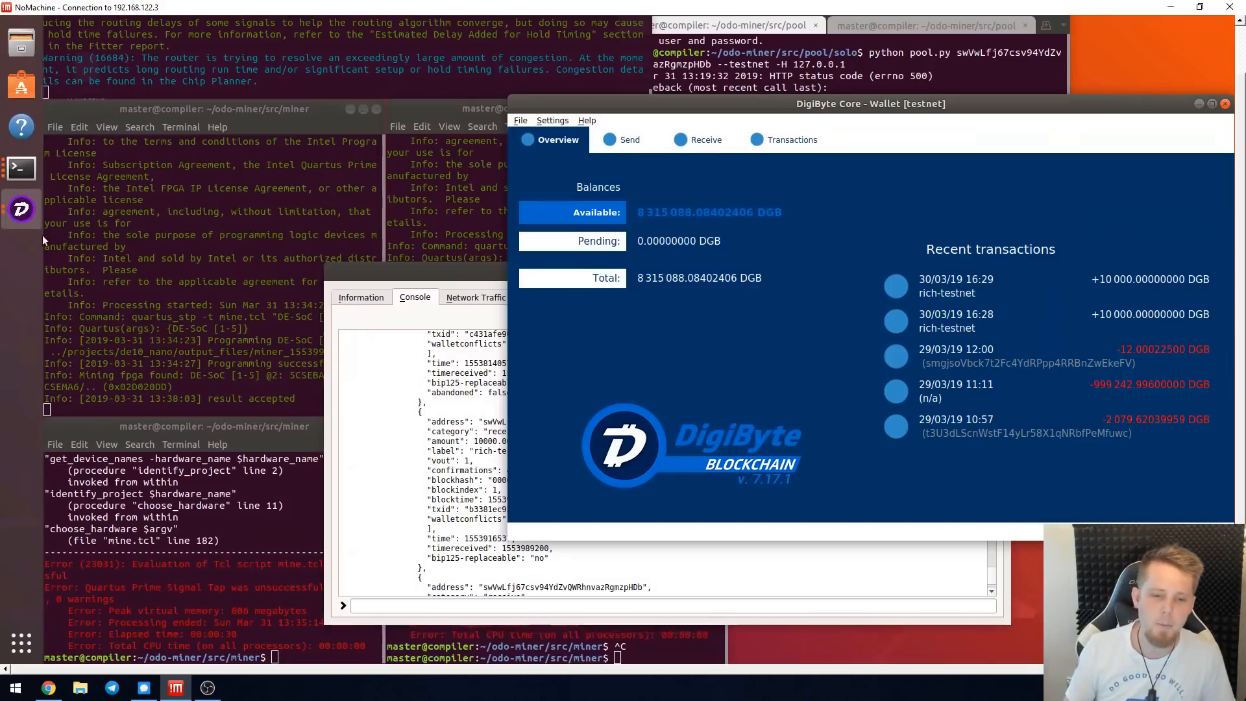
mouse_move(897, 176)
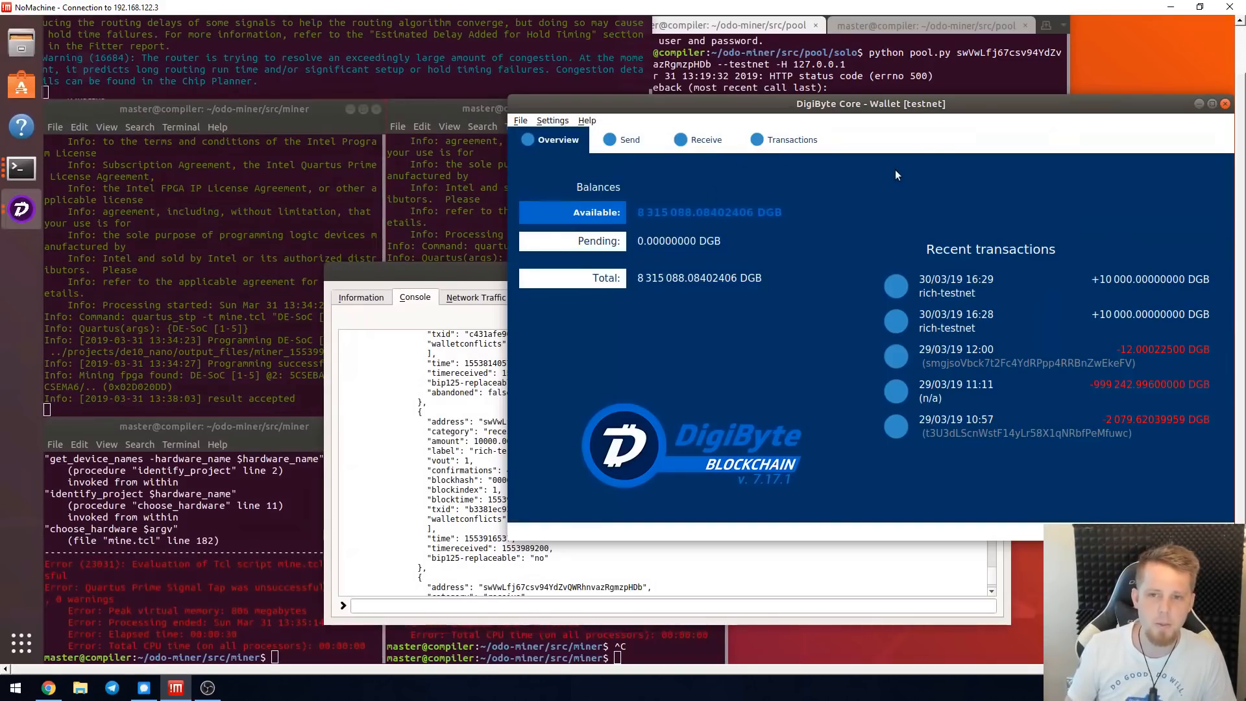